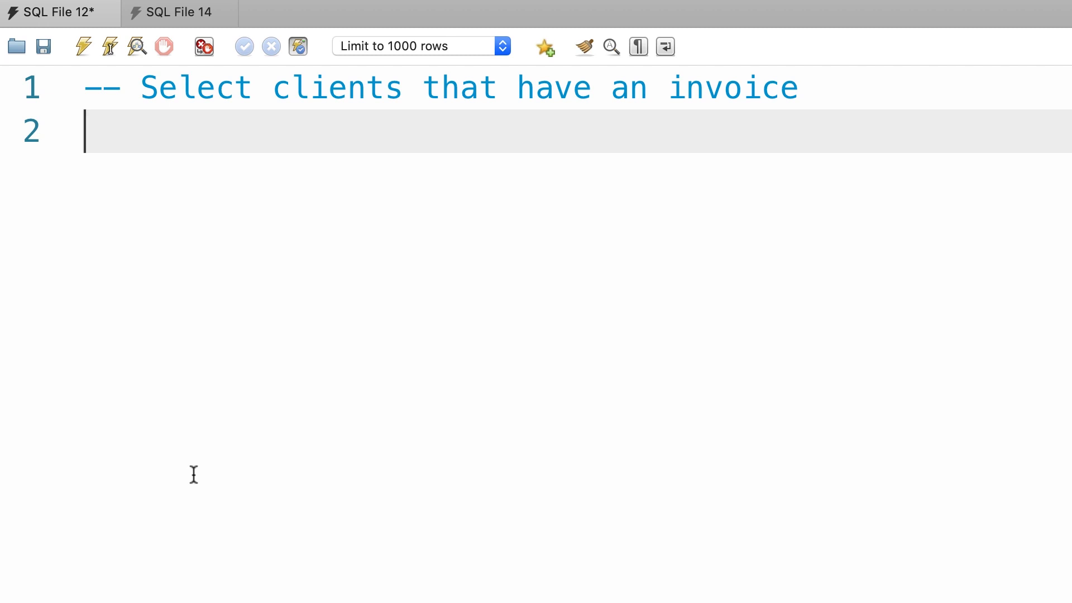
# - Write SELECT * FROM clients WHERE client_id IN (SELECT DISTINCT client_id FROM invoices)
pyautogui.write('SELECT *')
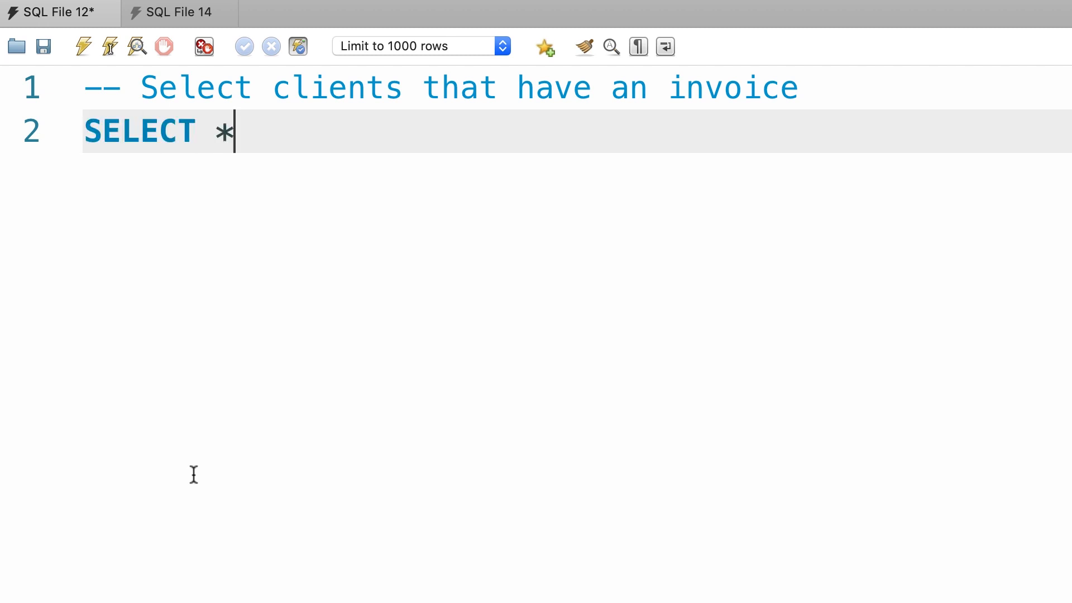
pyautogui.write('FROM clients')
pyautogui.write('WHERE client_')
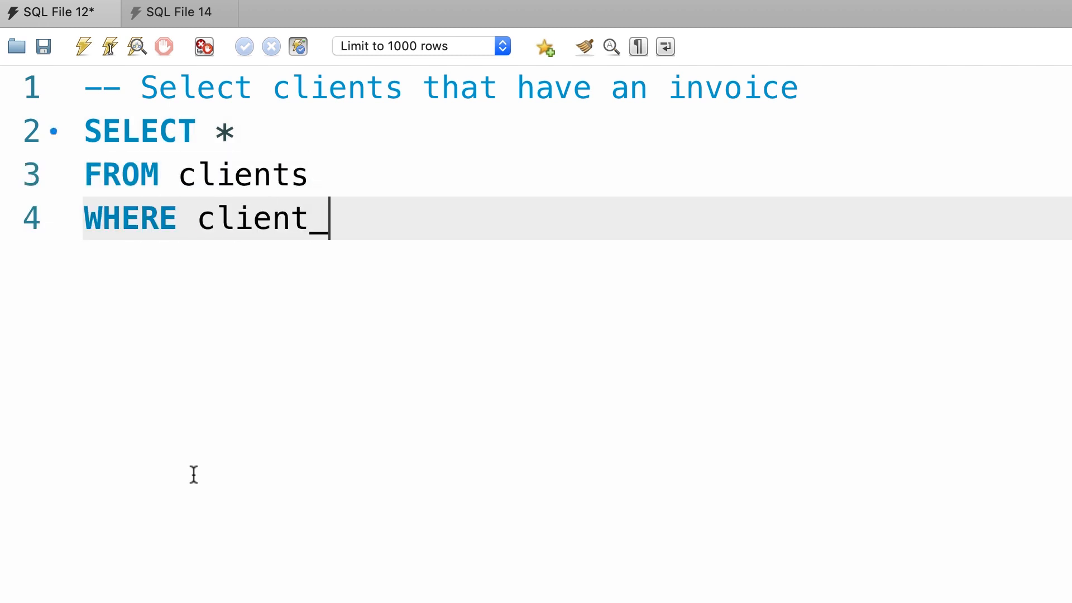
pyautogui.write('id IN (')
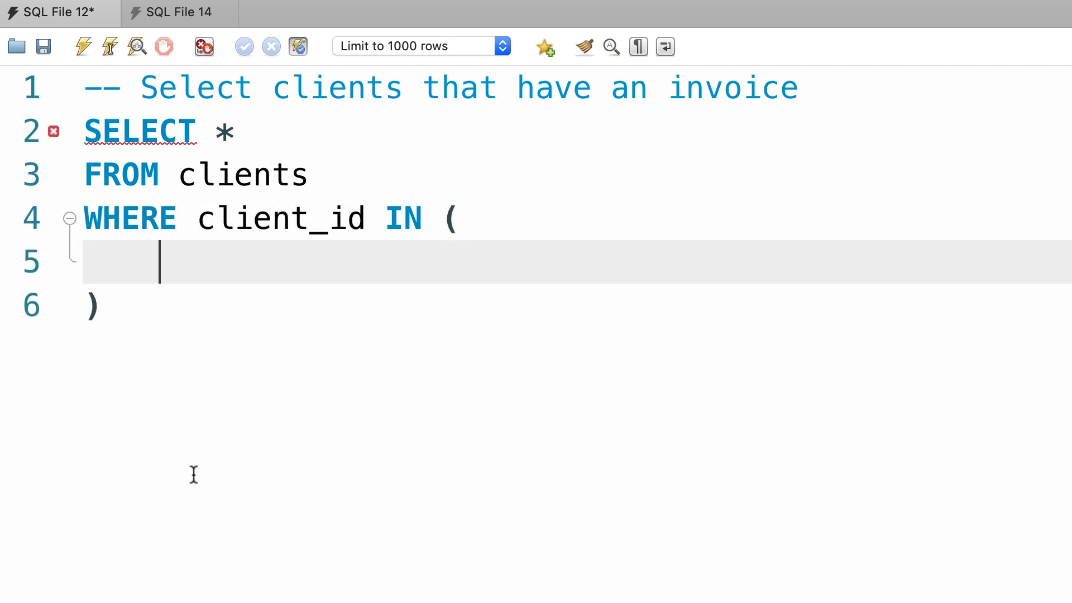
pyautogui.write('SELECT client_')
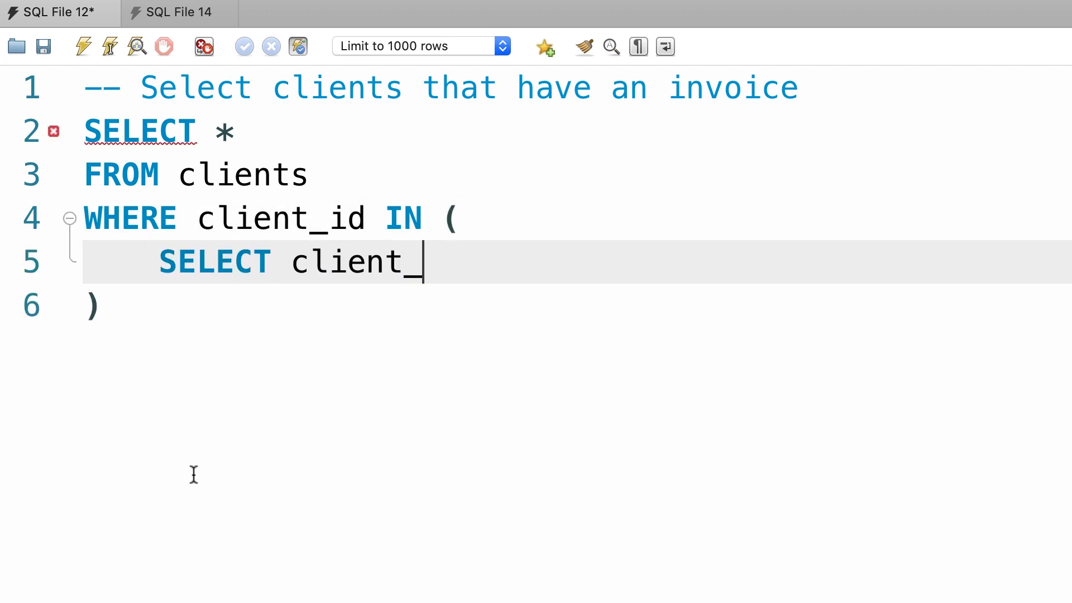
pyautogui.write('id')
pyautogui.write('FROM invoices')
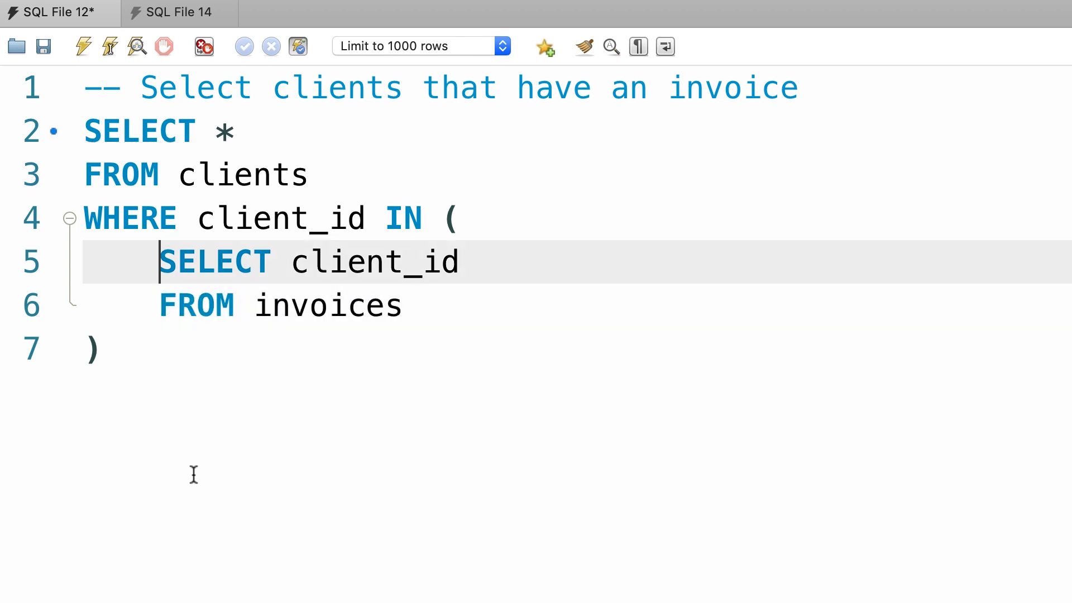
pyautogui.write('DISTINCT')
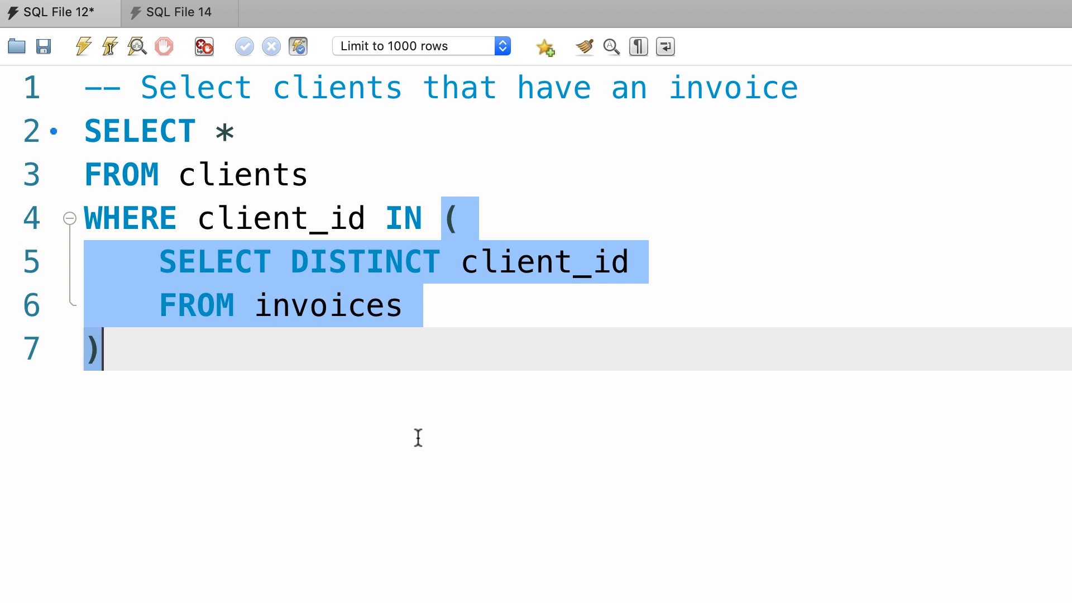
pyautogui.moveTo(347, 380)
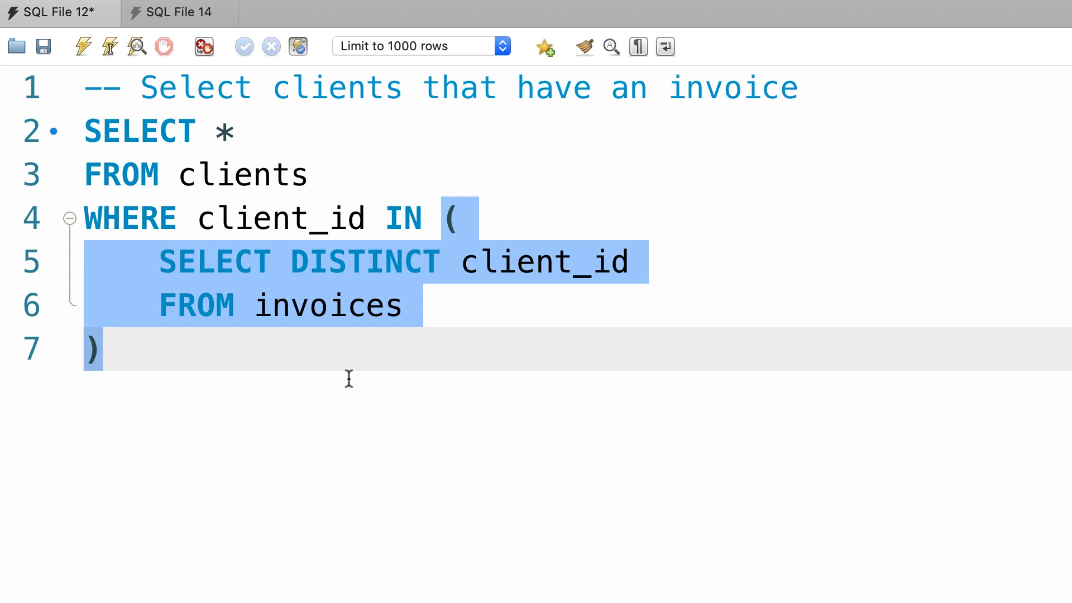
# - Highlight the invoices table name inside the IN subquery
pyautogui.doubleClick(328, 306)
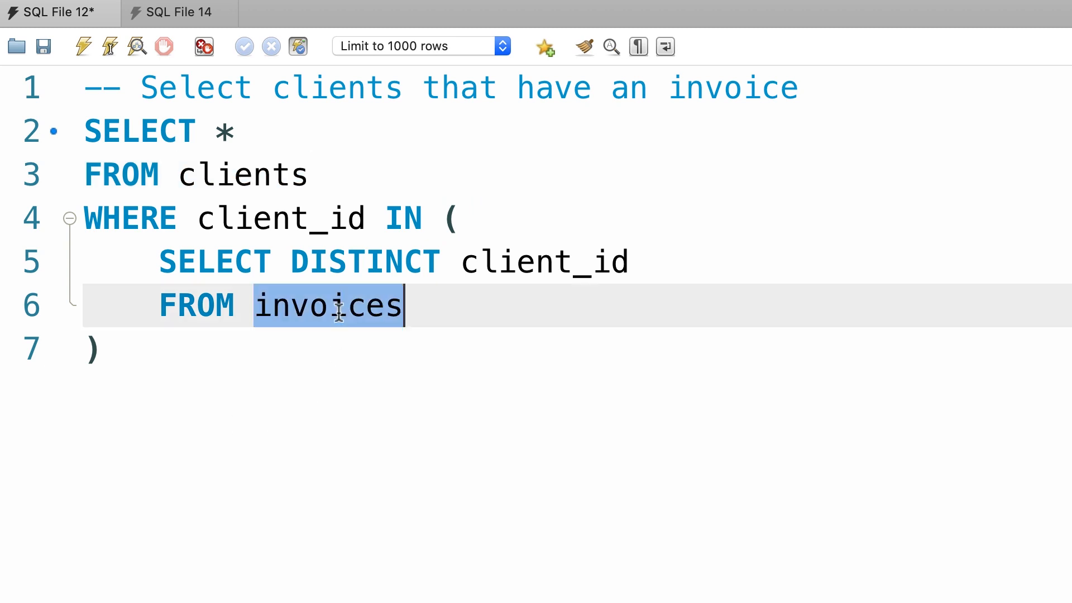
pyautogui.moveTo(345, 401)
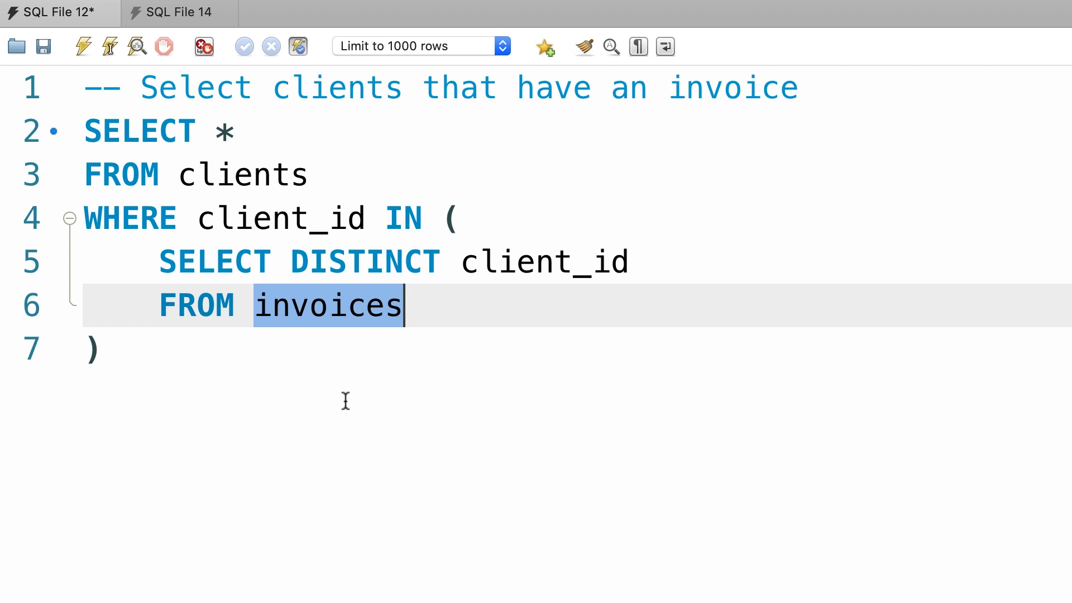
pyautogui.moveTo(178, 12)
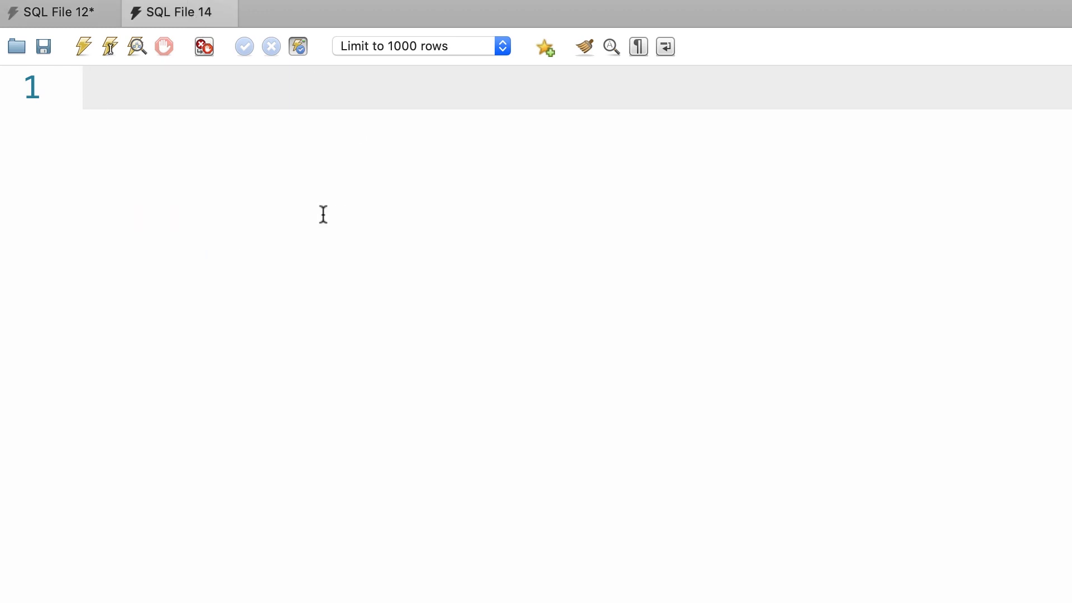
# - Write SELECT * FROM clients c WHERE EXISTS (SELECT client_id FROM invoices ...)
pyautogui.write('SELECT *')
pyautogui.write('FROM cli')
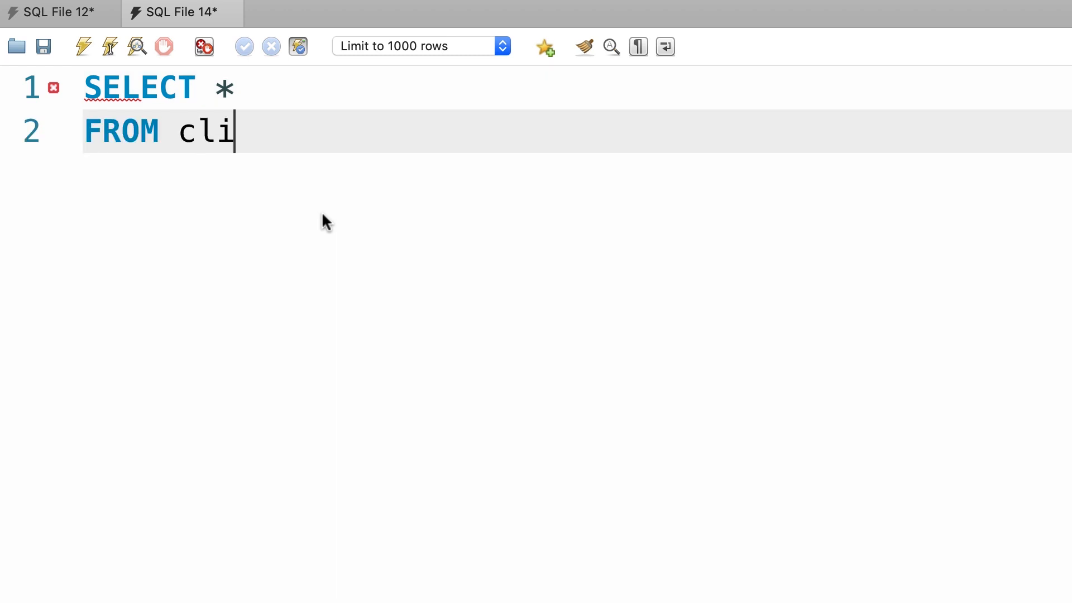
pyautogui.write('ents')
pyautogui.write('WHERE EXISTS (')
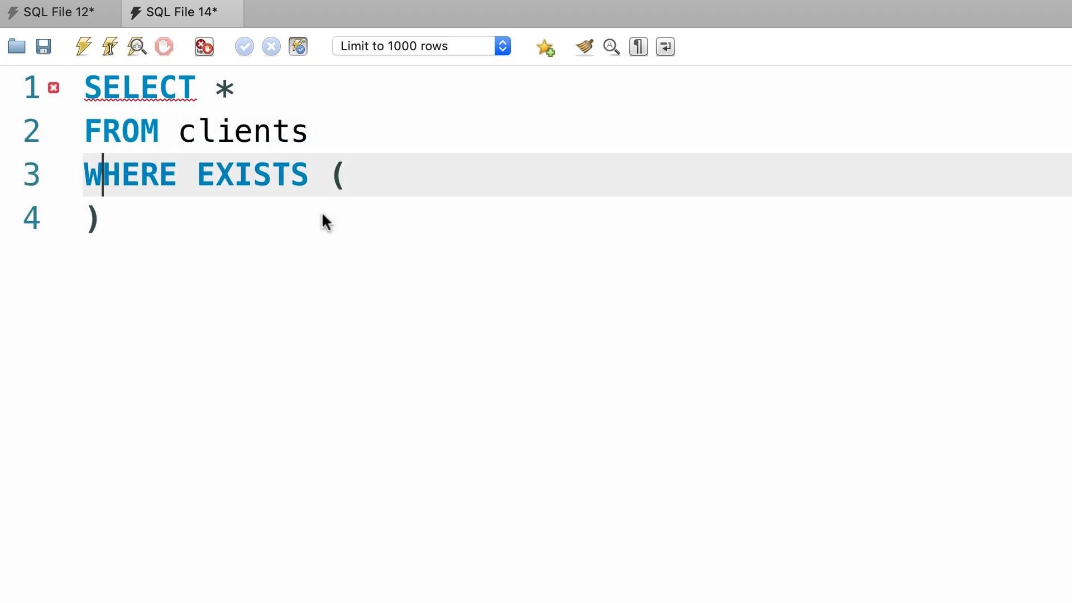
pyautogui.write('SELECT client_id')
pyautogui.write('F')
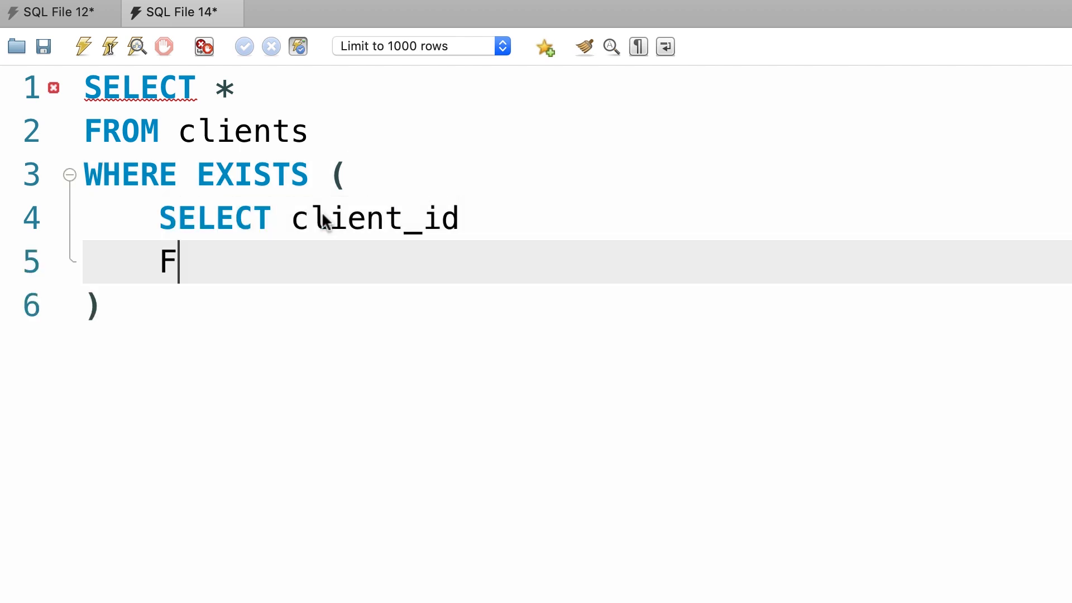
pyautogui.write('ROM invoices')
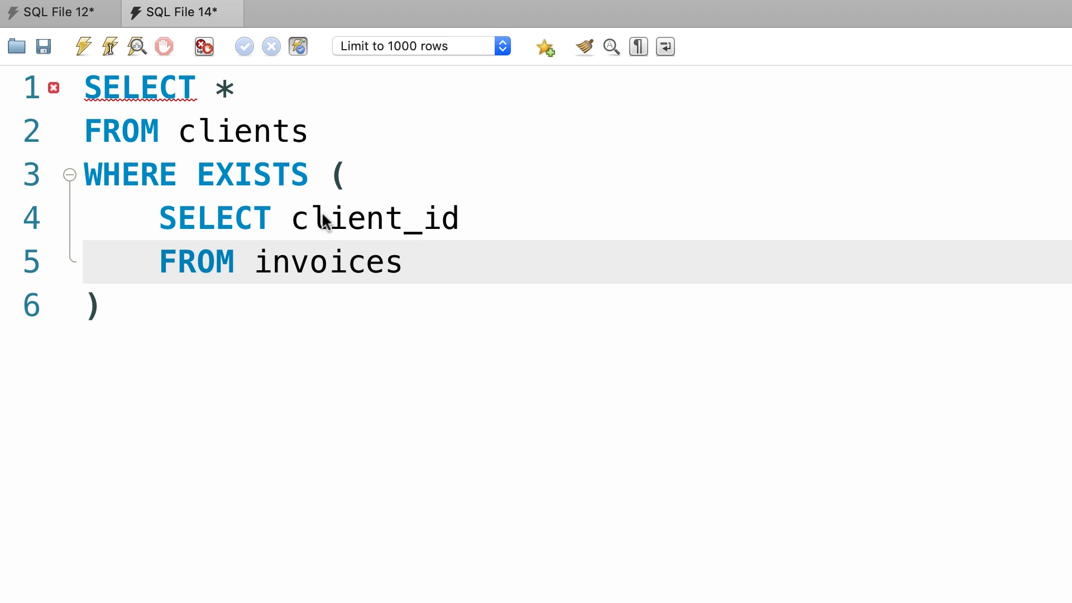
# - Correlate the subquery with WHERE client_id = c.client_id
pyautogui.write('WHERE client_')
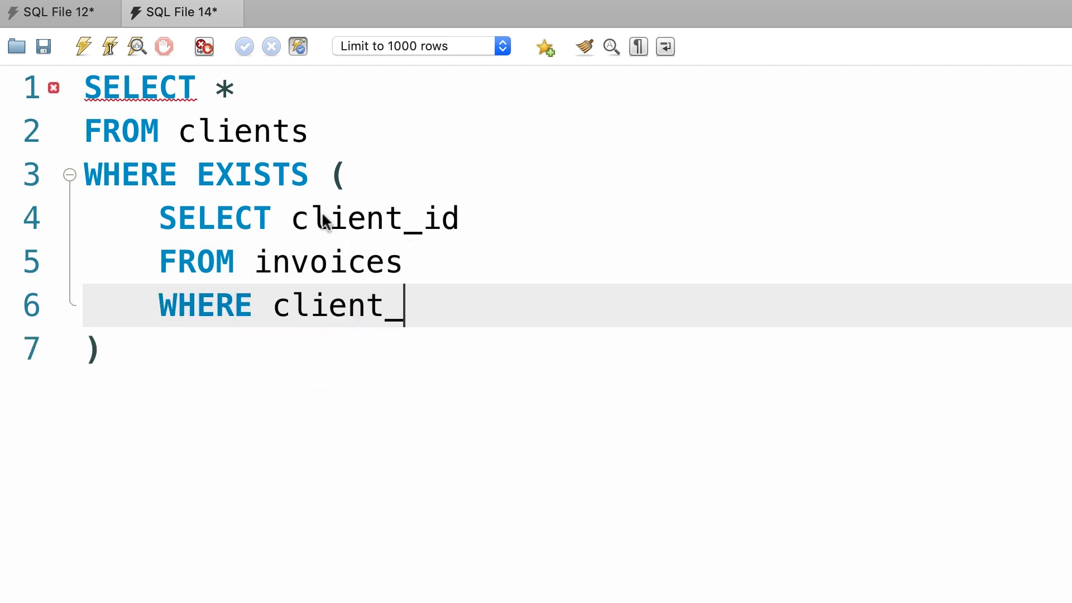
pyautogui.write('id =')
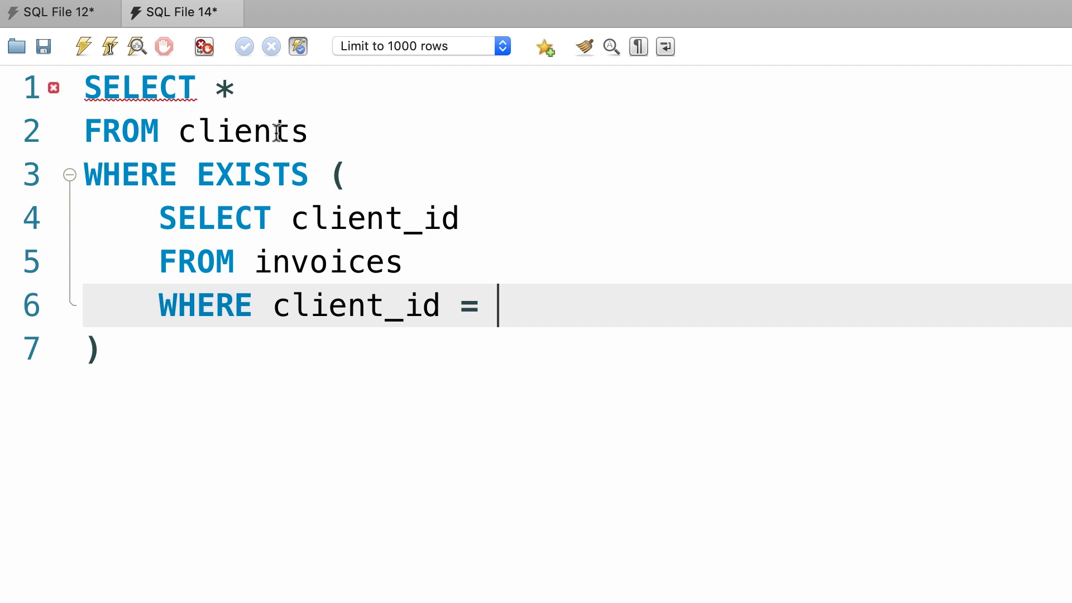
pyautogui.write('c')
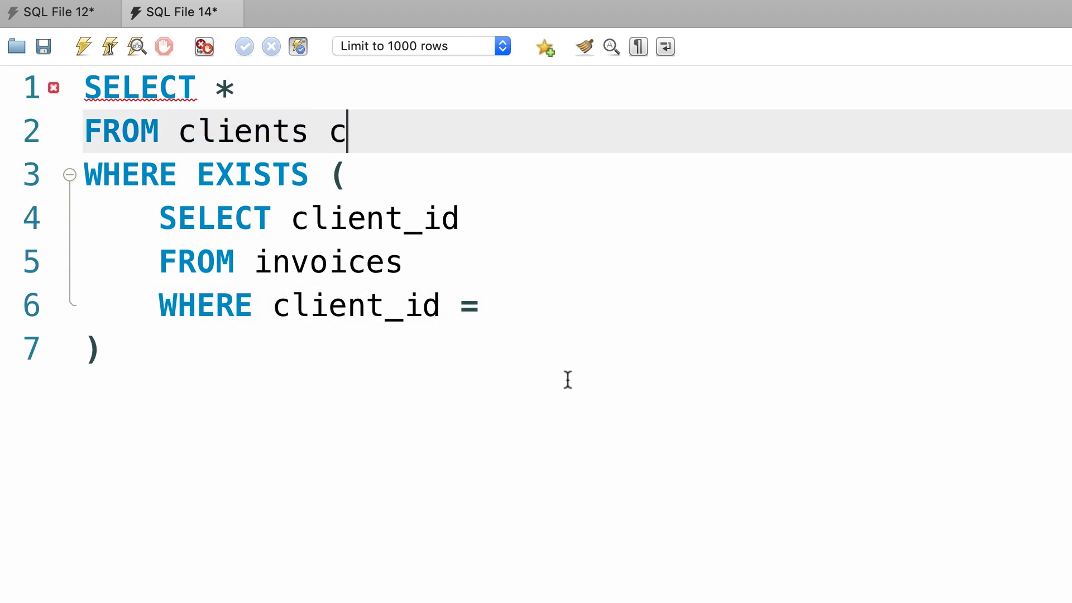
pyautogui.click(526, 306)
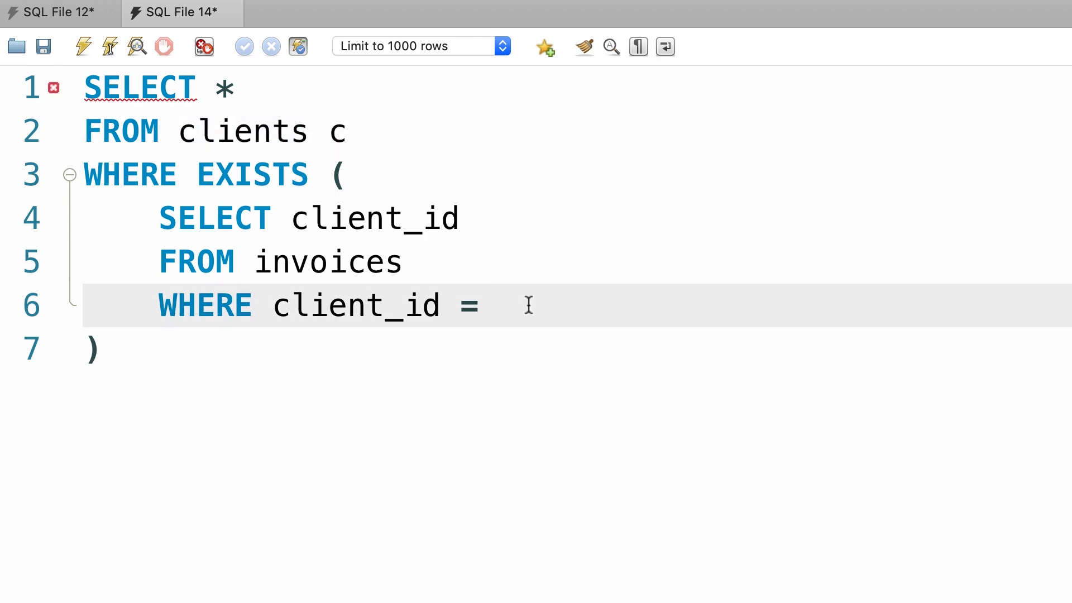
pyautogui.write('c.client_id')
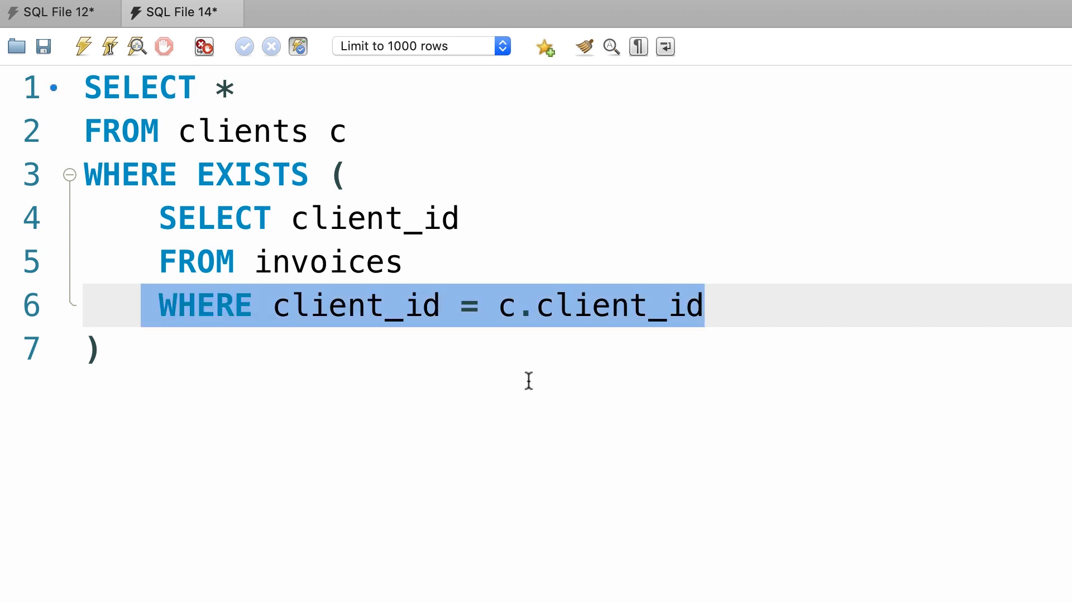
pyautogui.moveTo(300, 344)
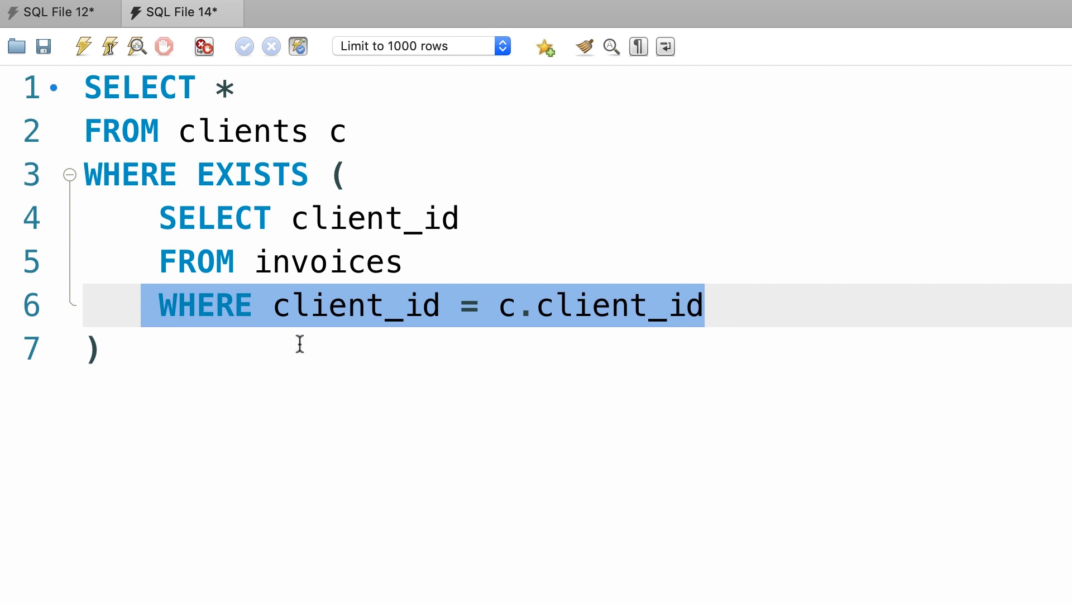
pyautogui.moveTo(393, 219)
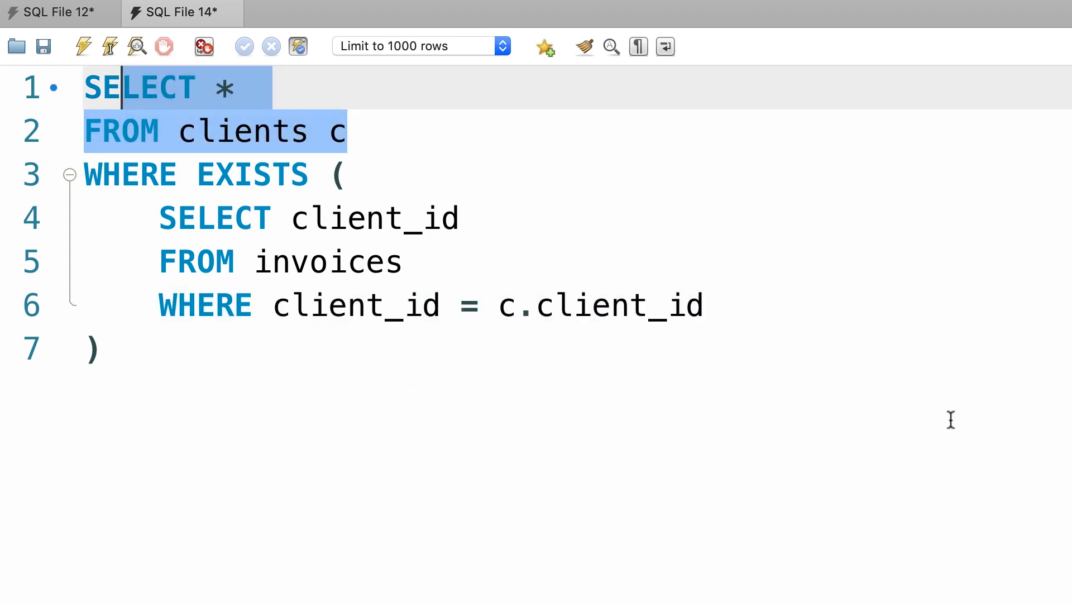
pyautogui.doubleClick(601, 306)
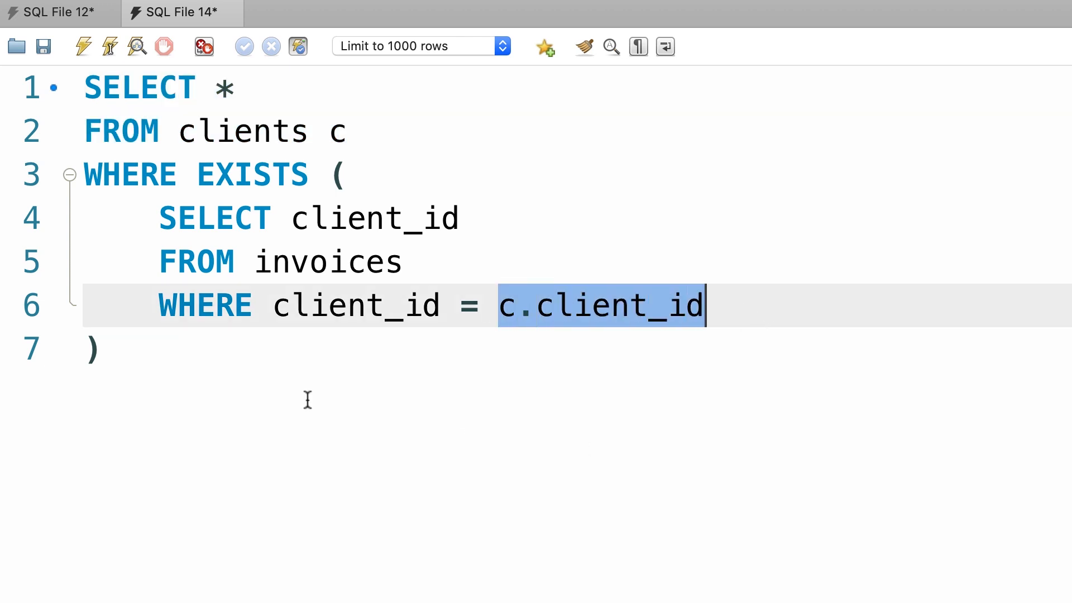
pyautogui.doubleClick(129, 174)
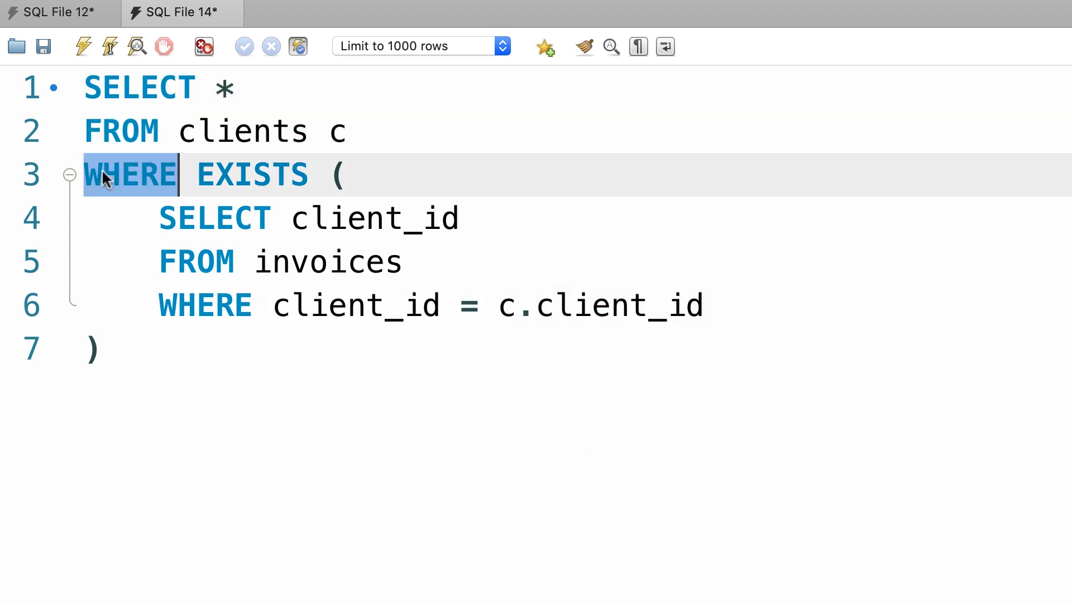
pyautogui.moveTo(265, 148)
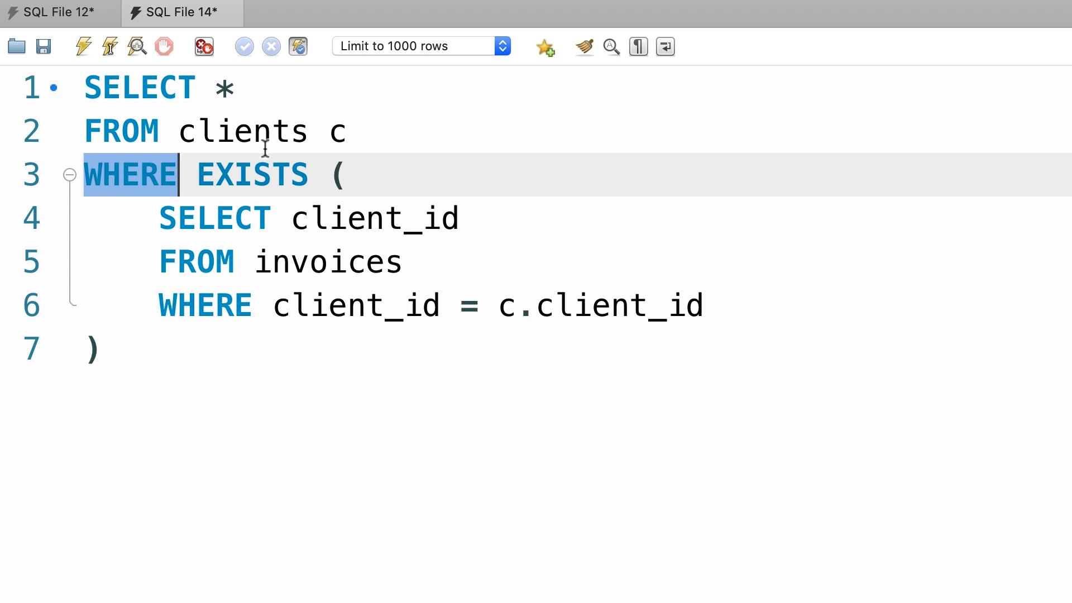
pyautogui.doubleClick(252, 174)
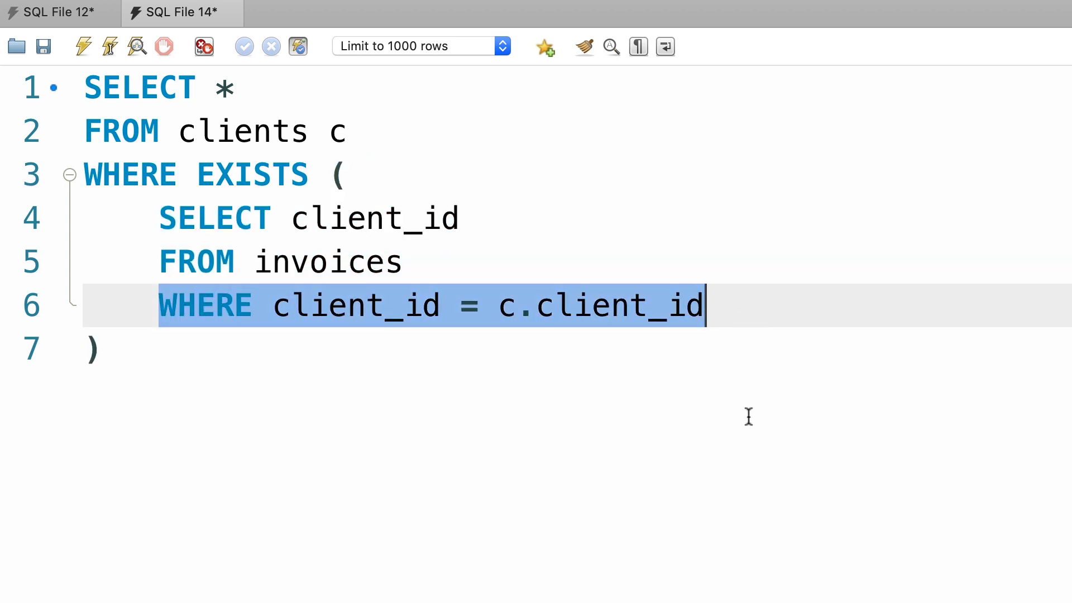
pyautogui.click(93, 348)
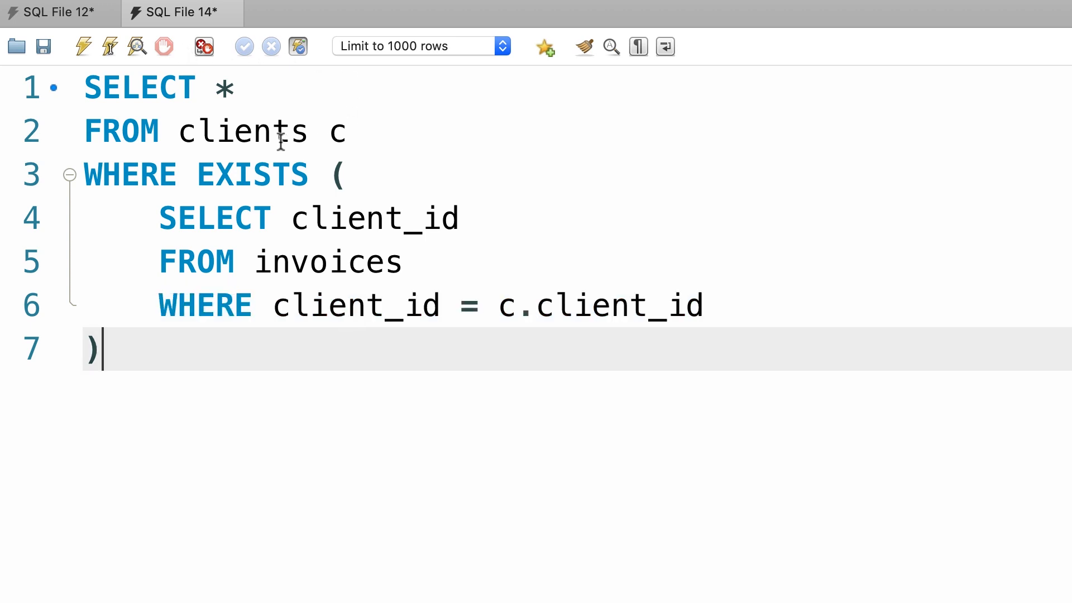
pyautogui.doubleClick(242, 132)
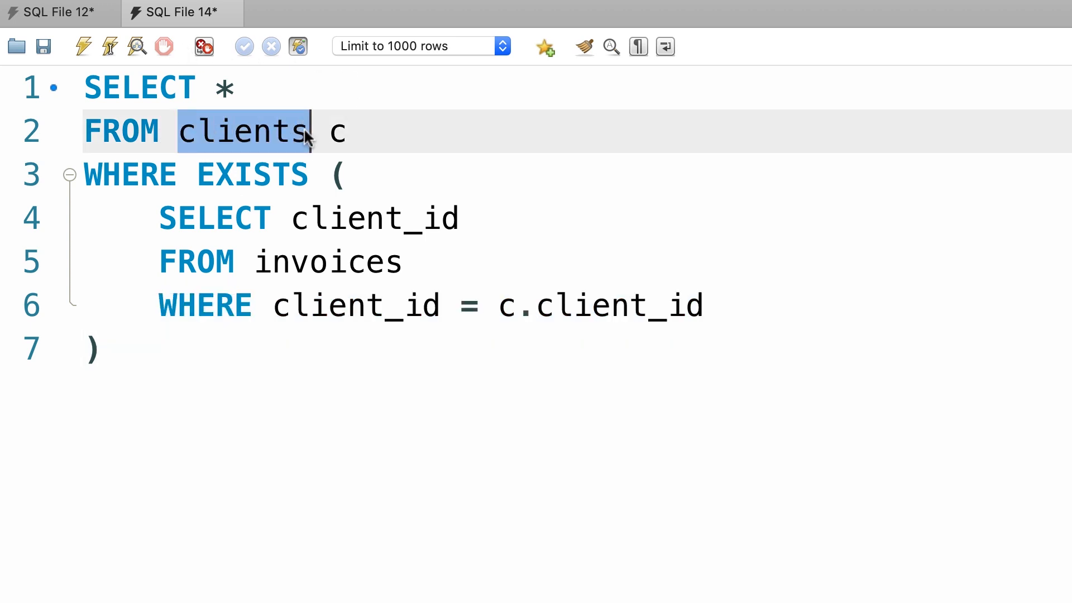
pyautogui.doubleClick(251, 174)
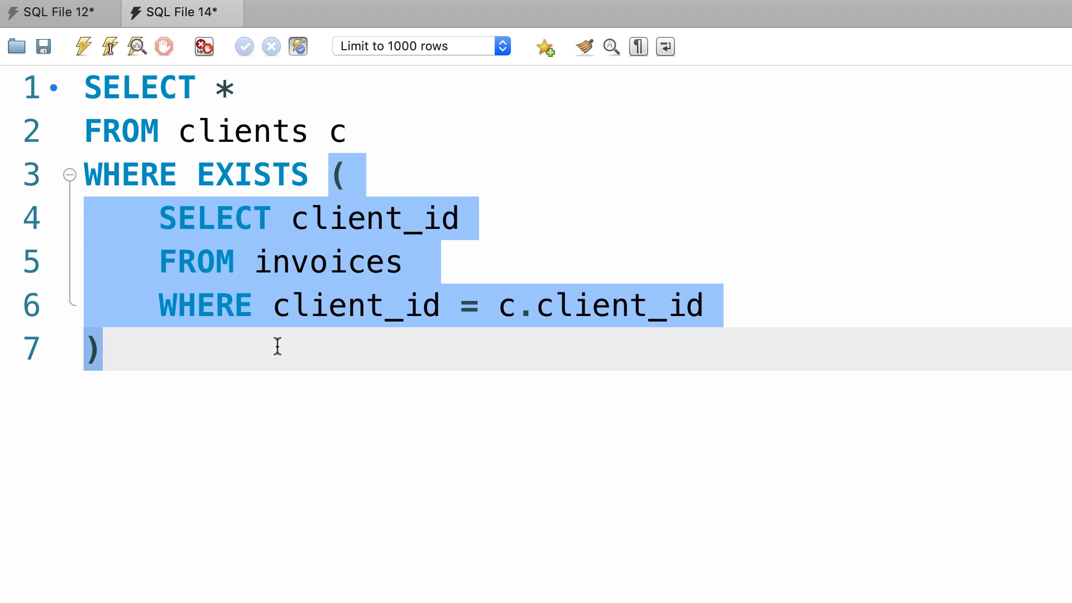
pyautogui.click(52, 13)
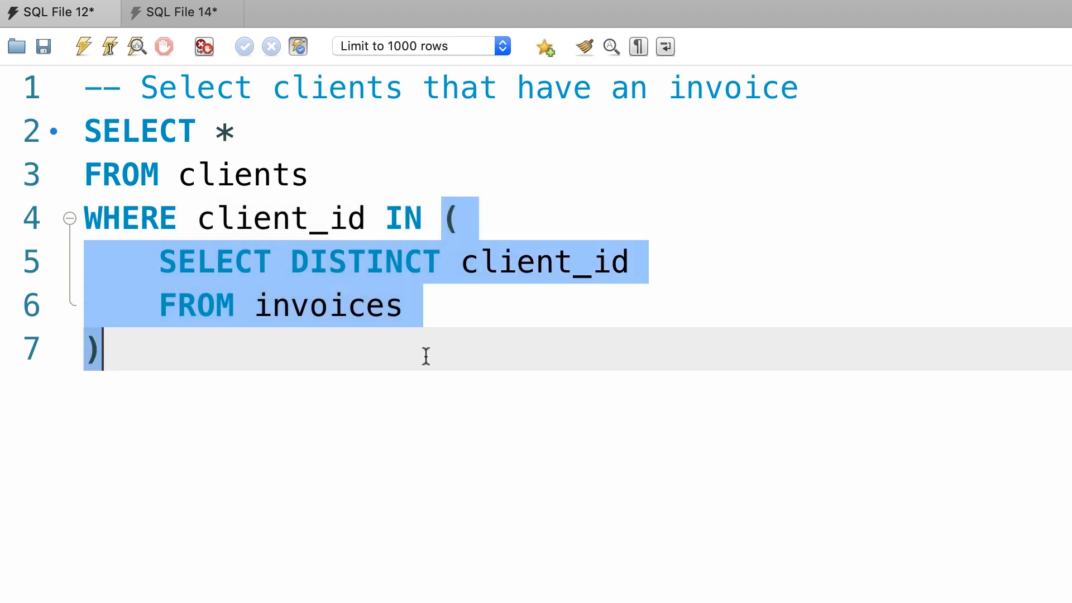
pyautogui.moveTo(223, 342)
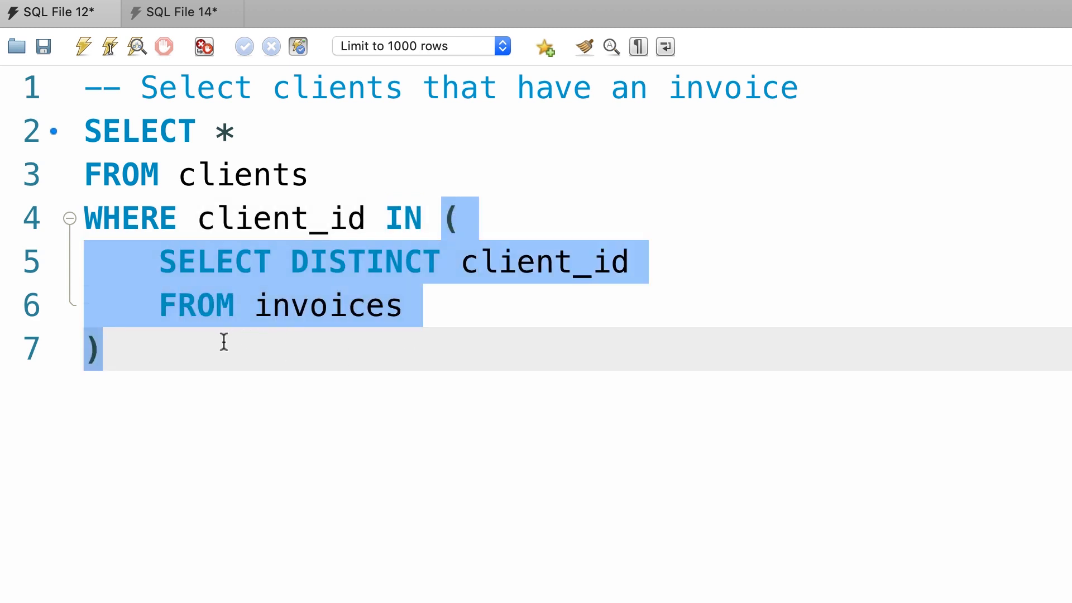
pyautogui.moveTo(319, 374)
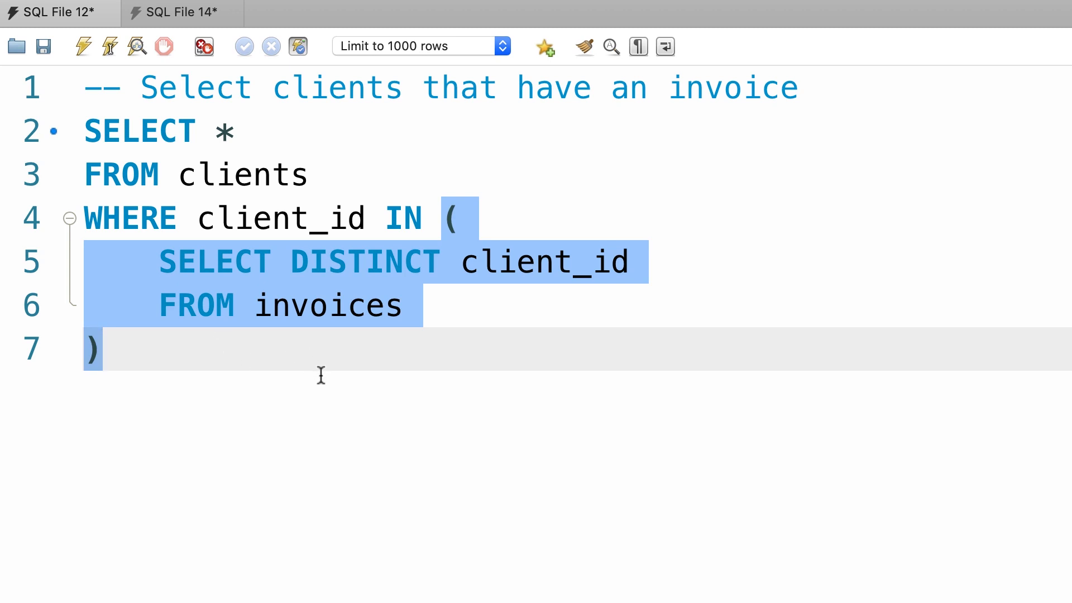
# - Replace the IN subquery with the literal list (1, 2, 3, 5, ..)
pyautogui.write('1,')
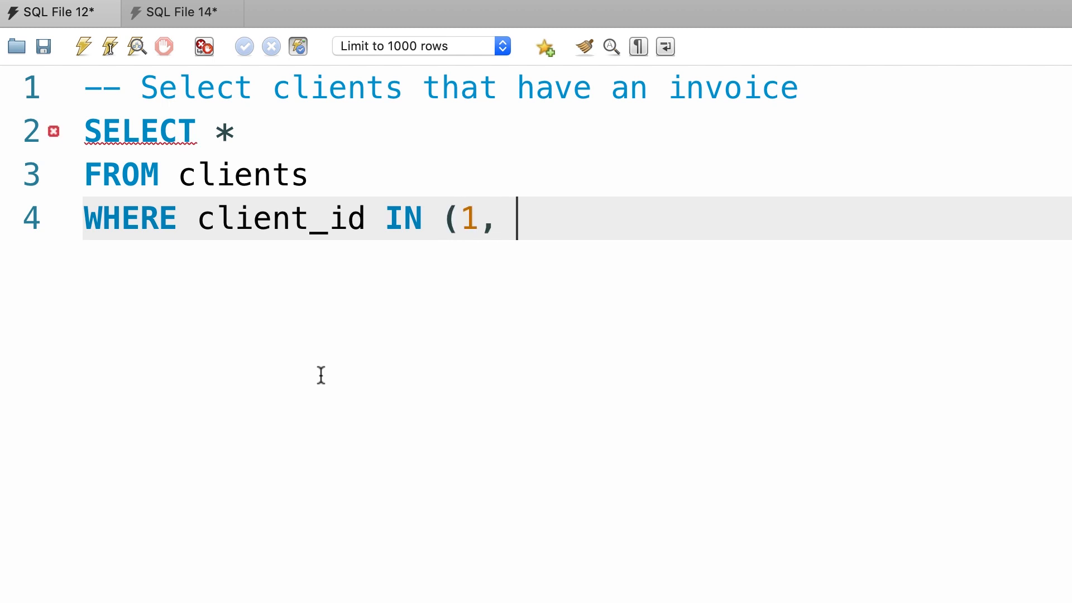
pyautogui.write('2, 3, 5)')
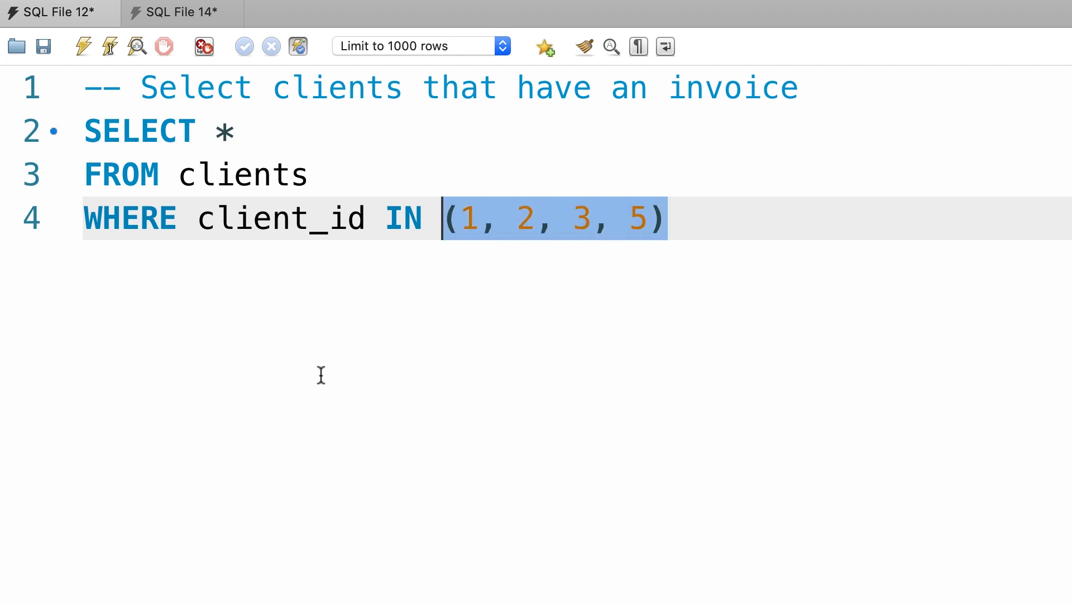
pyautogui.click(666, 217)
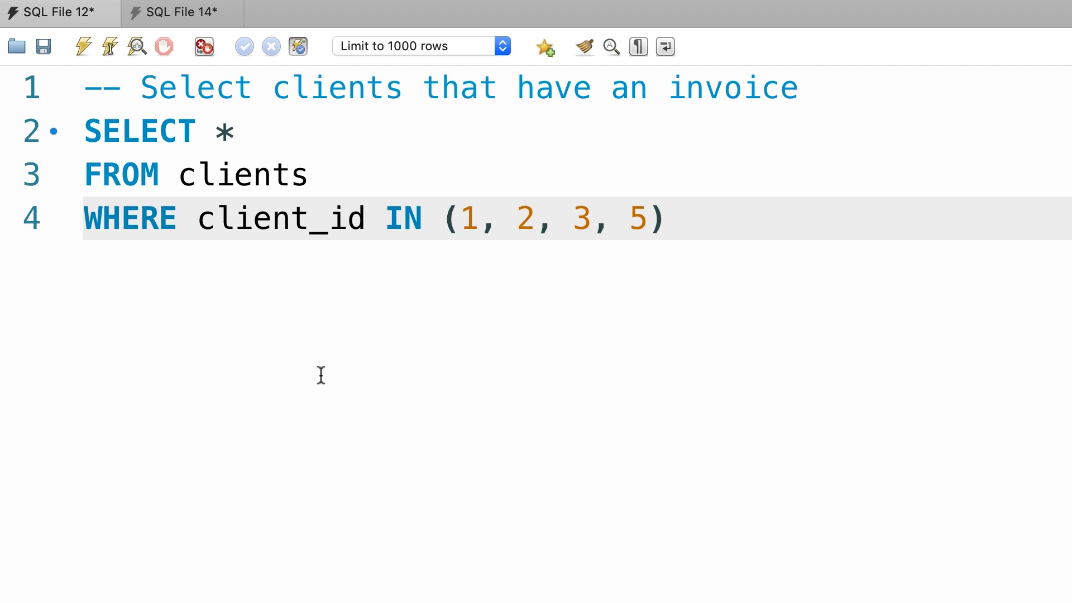
pyautogui.write(', ..')
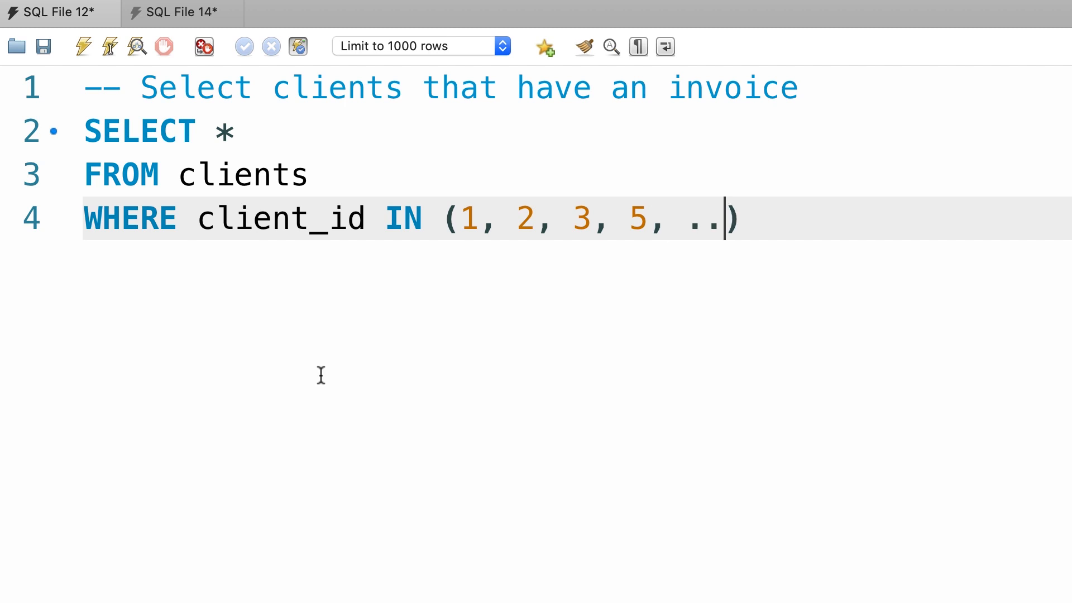
pyautogui.write('..')
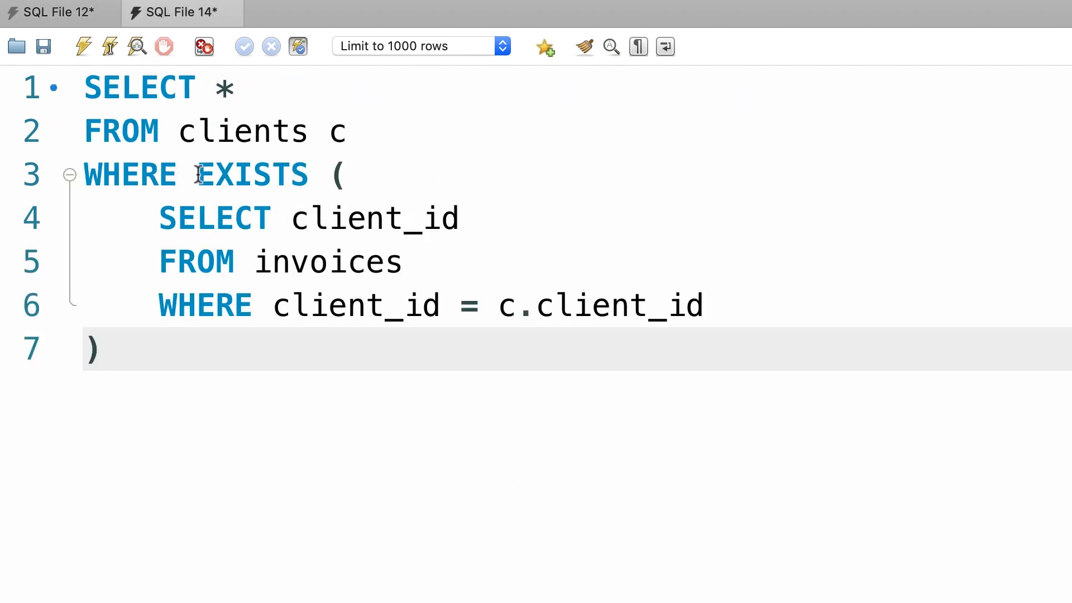
# - Highlight the EXISTS keyword and the correlated WHERE line to explain them
pyautogui.doubleClick(251, 174)
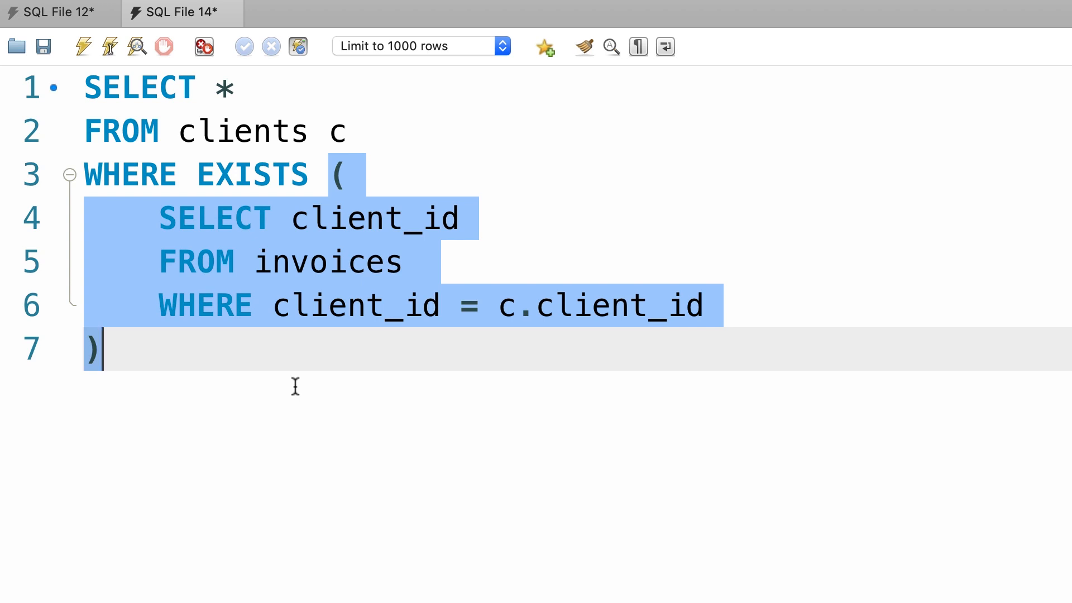
pyautogui.click(167, 306)
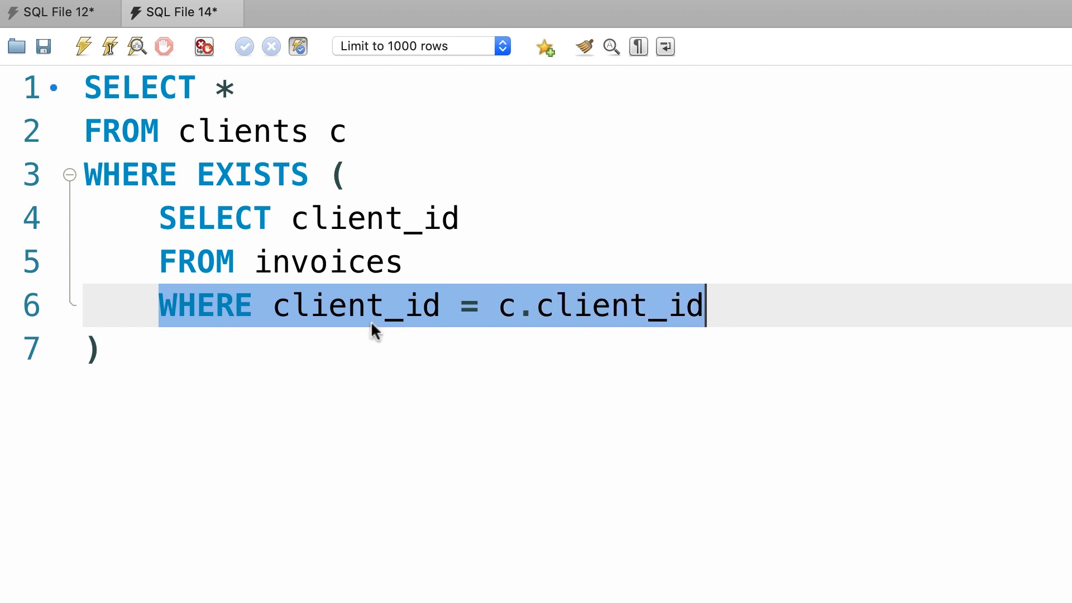
pyautogui.moveTo(374, 265)
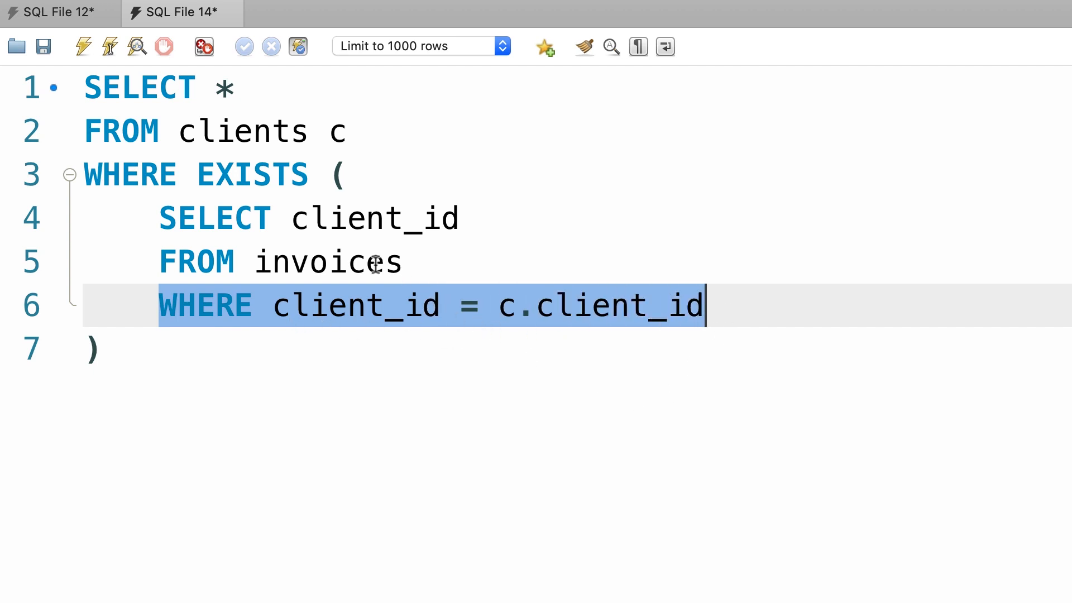
pyautogui.doubleClick(329, 261)
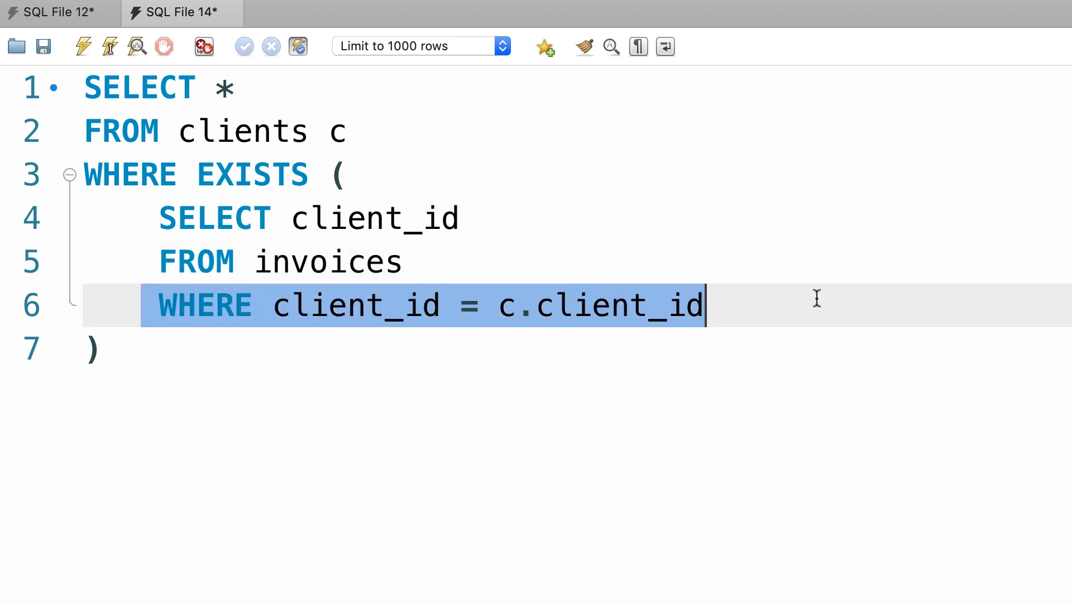
pyautogui.moveTo(282, 173)
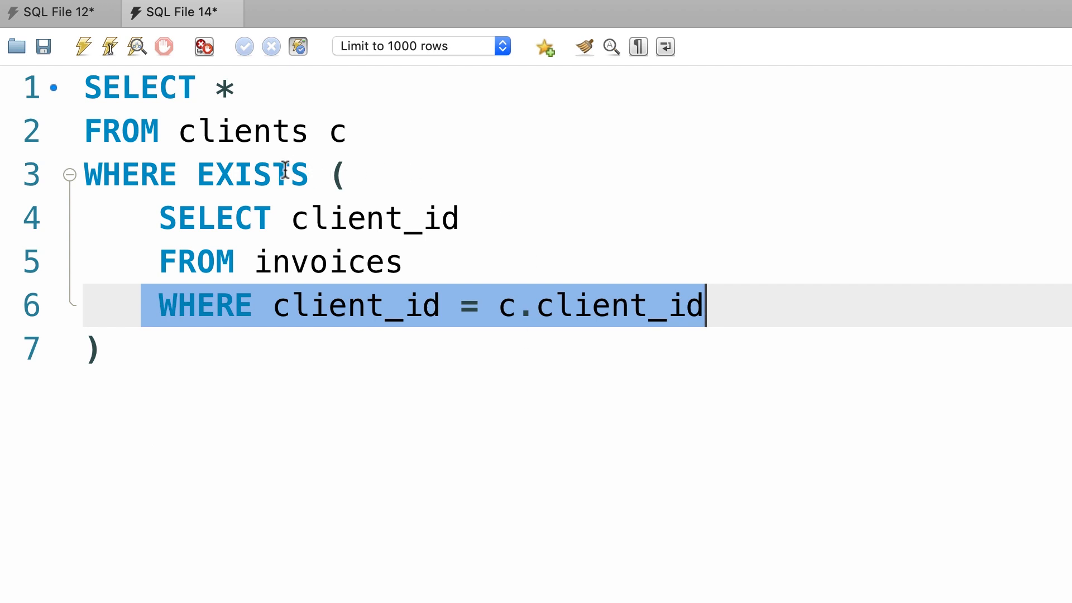
pyautogui.doubleClick(252, 174)
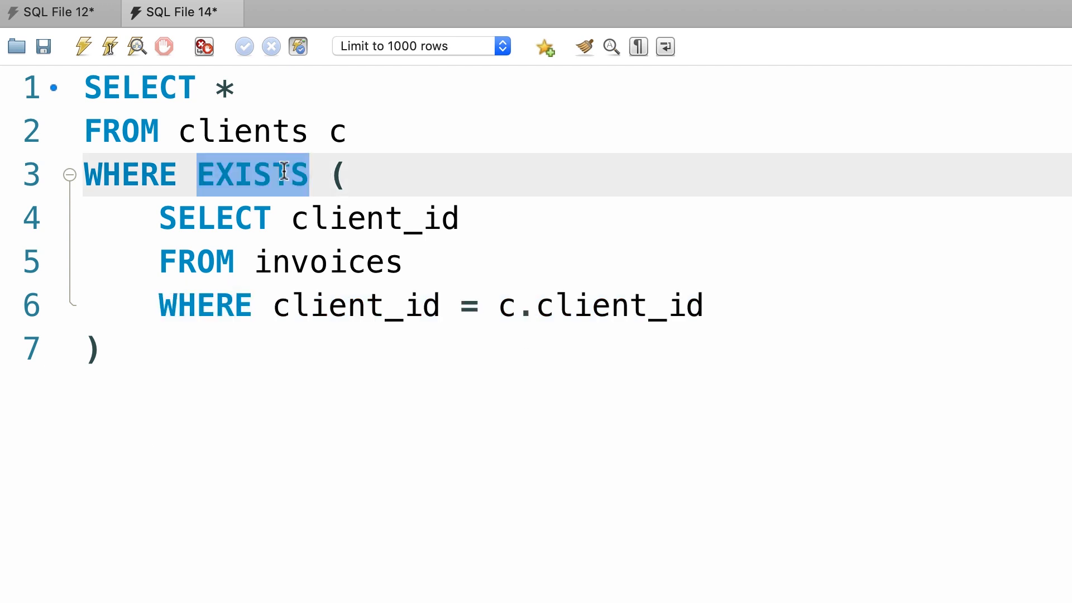
pyautogui.moveTo(345, 133)
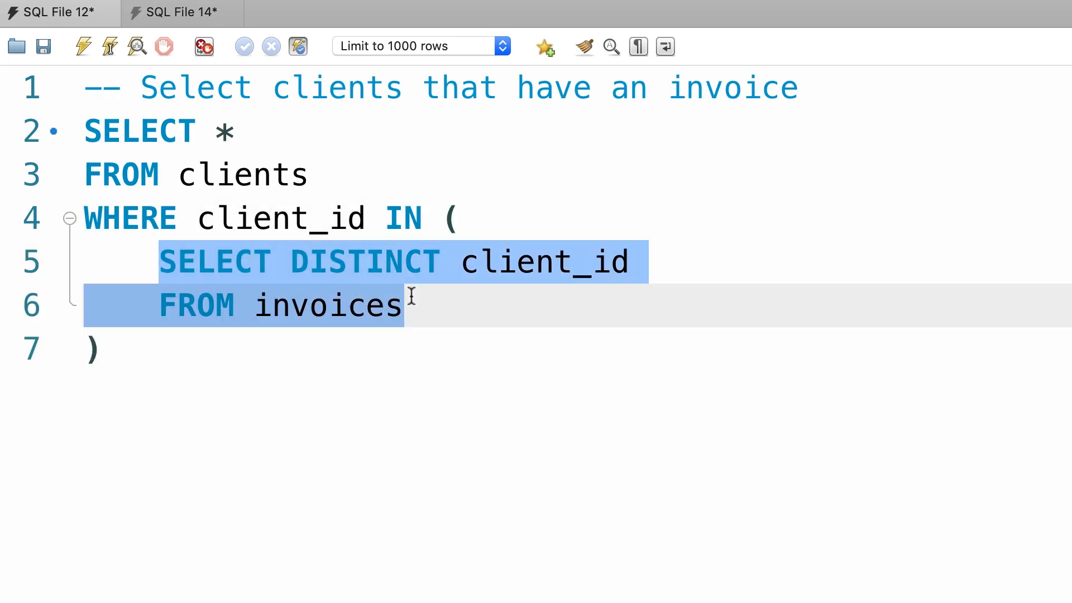
# - Highlight the IN keyword in the subquery version, then clear the selection
pyautogui.doubleClick(403, 217)
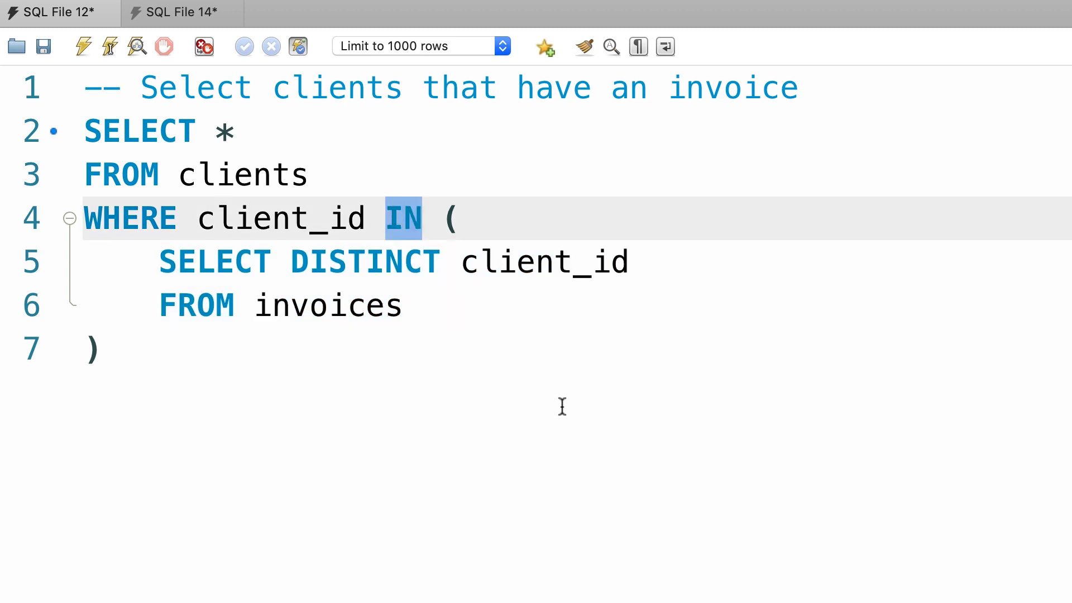
pyautogui.moveTo(524, 415)
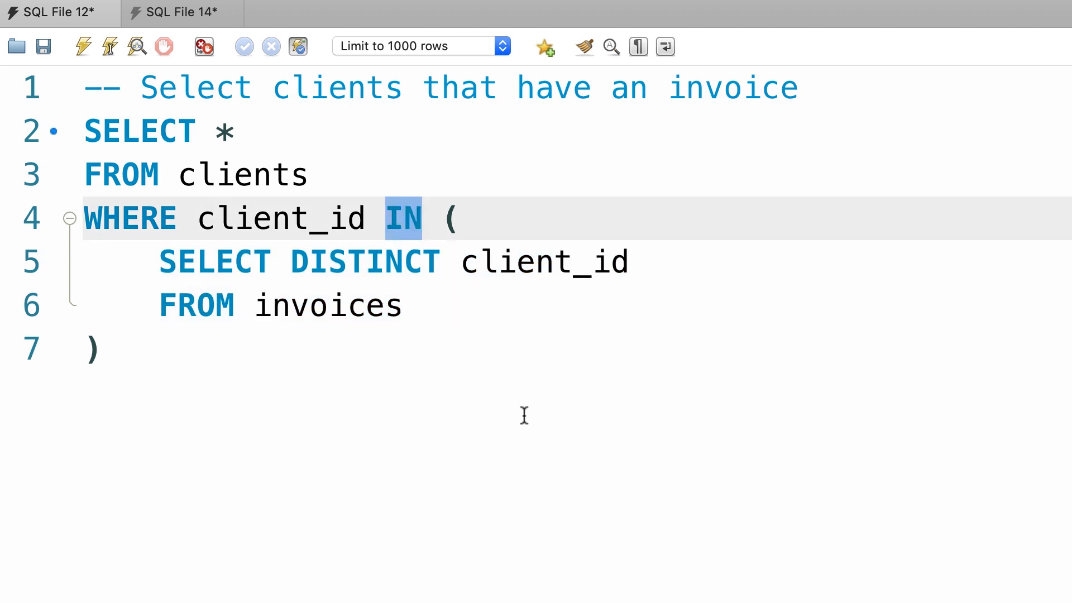
pyautogui.moveTo(492, 412)
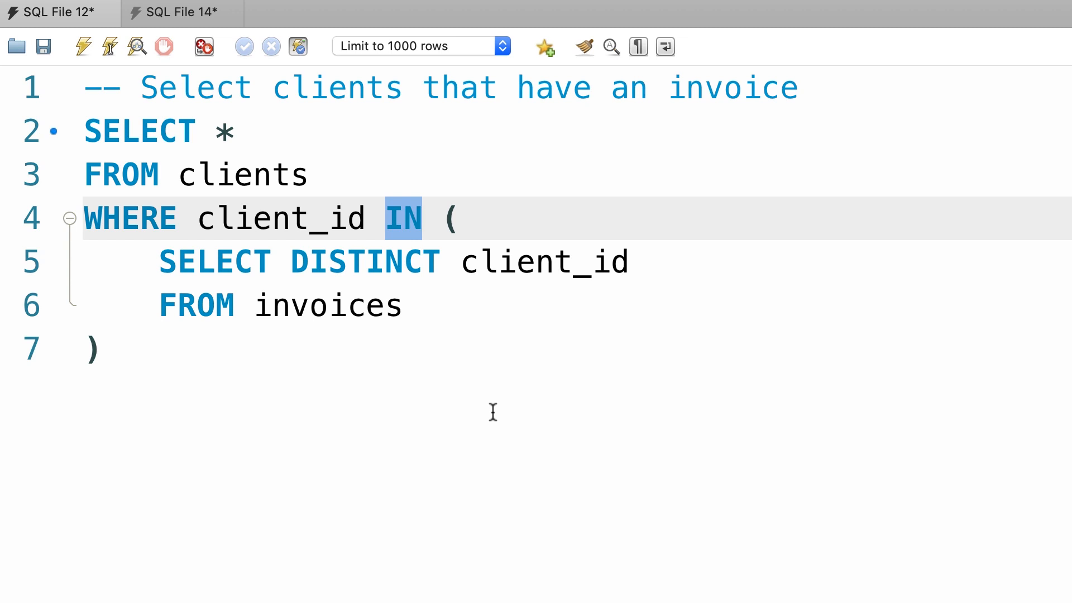
pyautogui.click(178, 13)
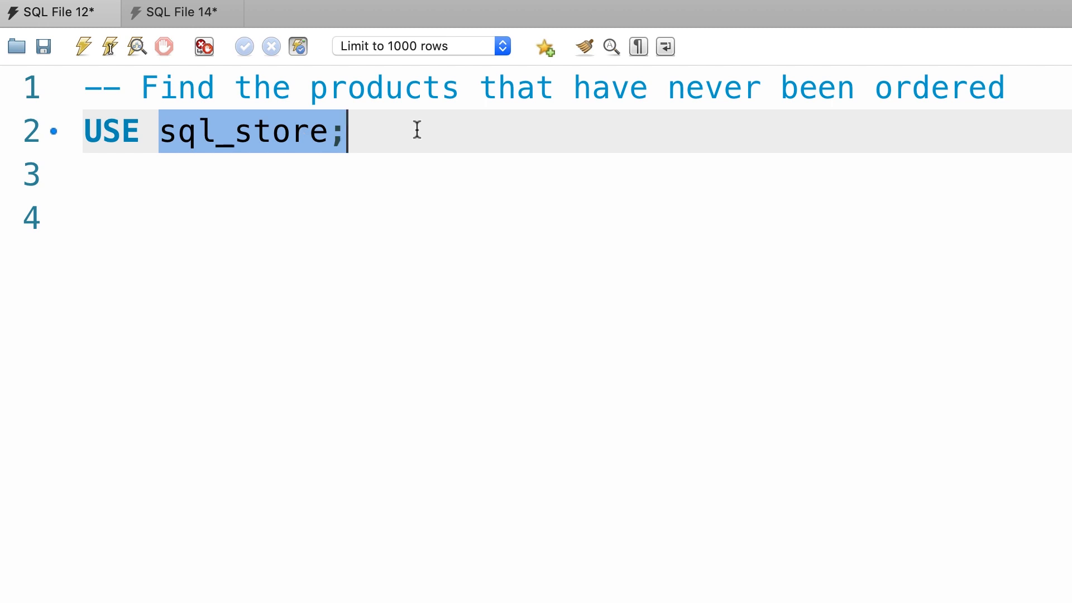
pyautogui.moveTo(767, 145)
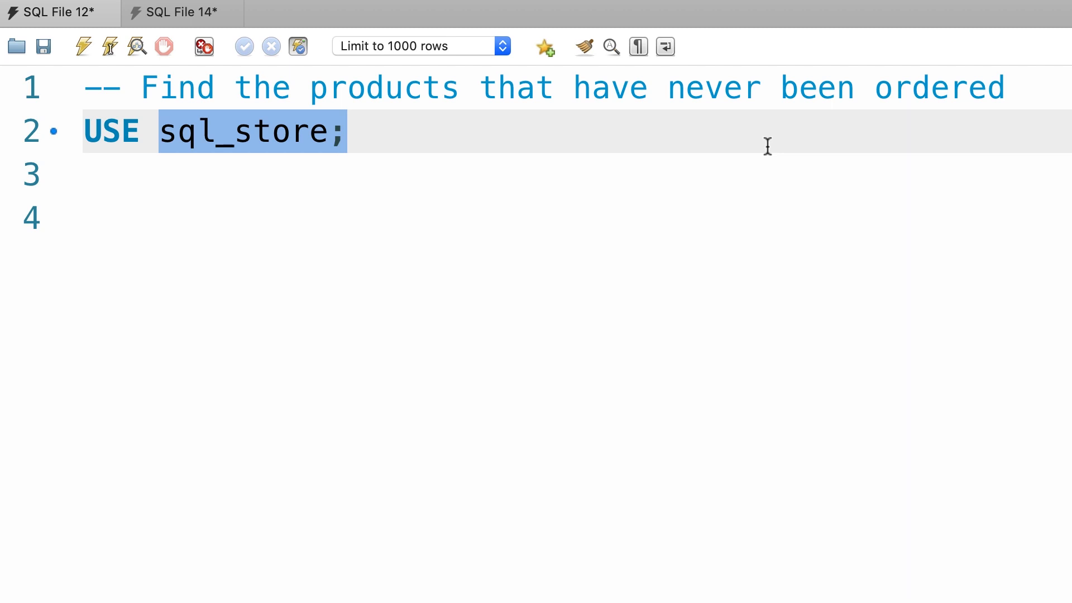
pyautogui.moveTo(659, 177)
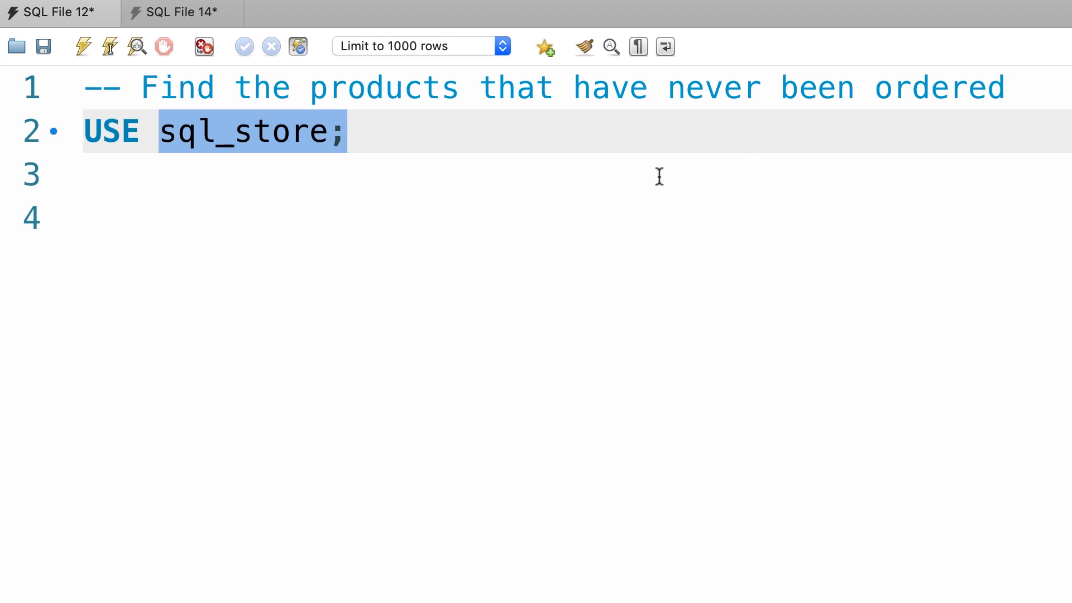
pyautogui.moveTo(609, 167)
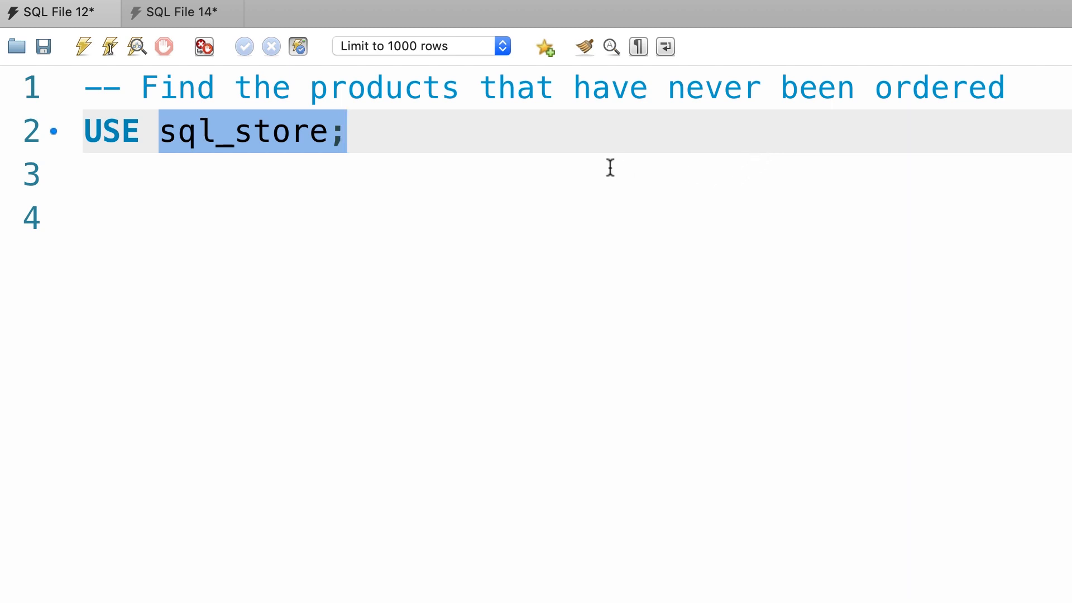
# - Start a new line below USE sql_store; for the products query
pyautogui.click(345, 131)
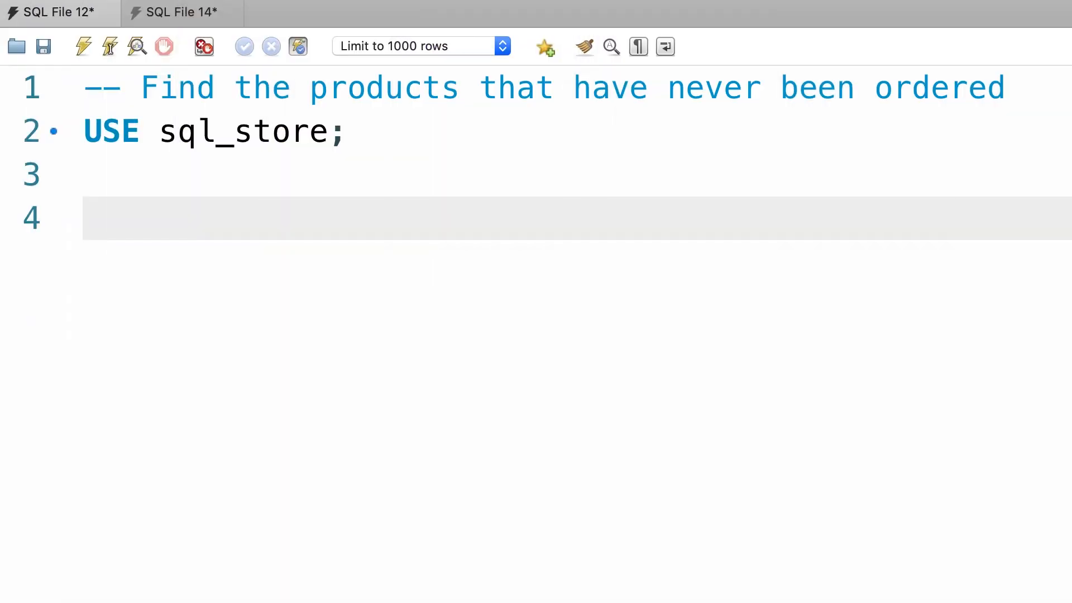
# - Write SELECT * FROM products WHERE product_id NOT IN (...)
pyautogui.write('SELECT *')
pyautogui.write('WHERE')
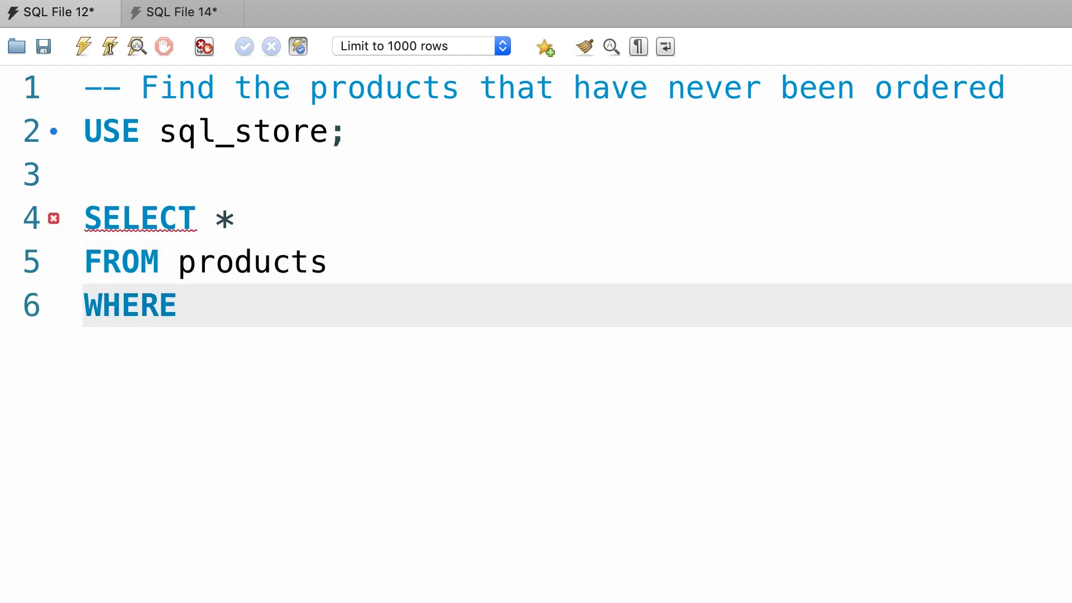
pyautogui.click(199, 306)
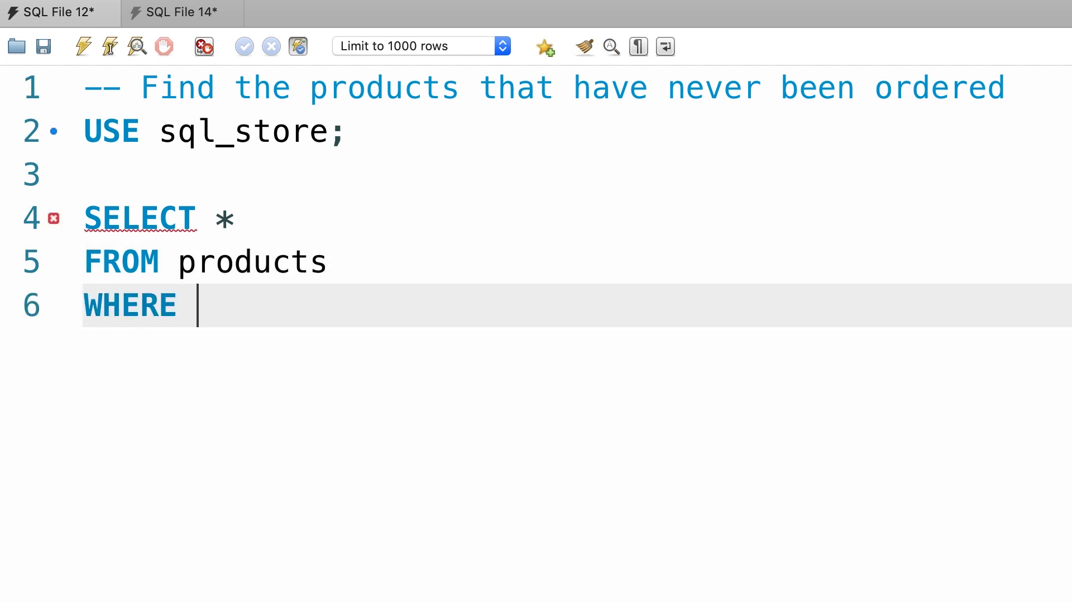
pyautogui.write('pro')
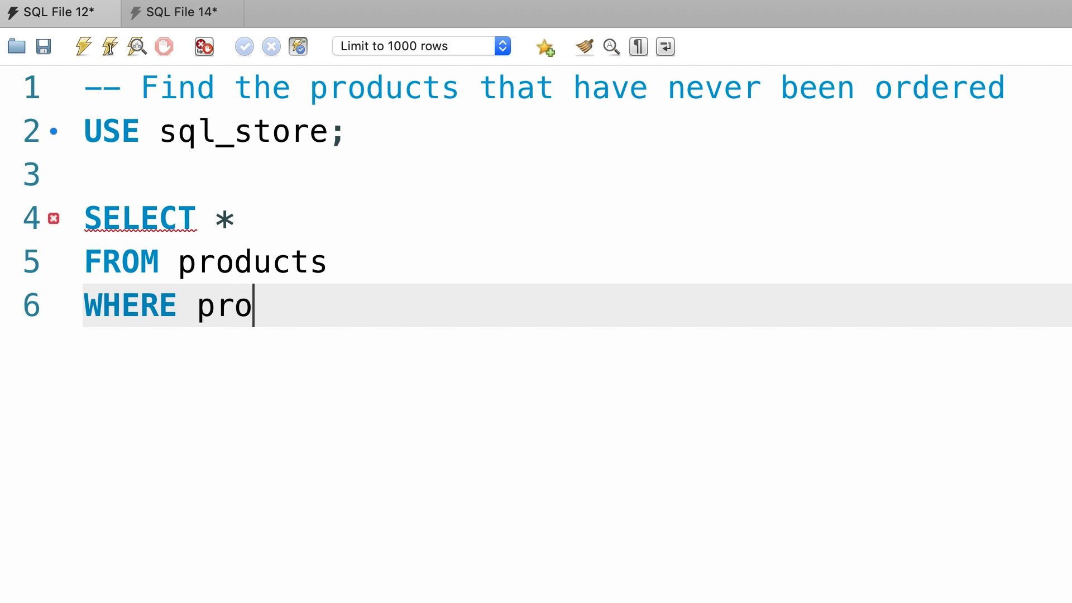
pyautogui.write('duct_id NOT')
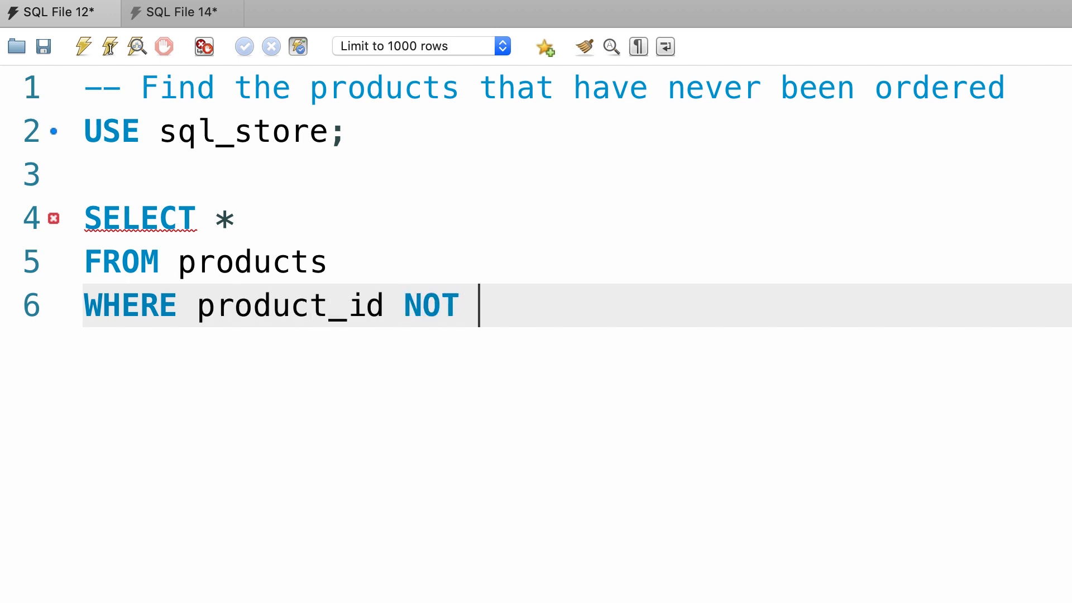
pyautogui.write('IN (')
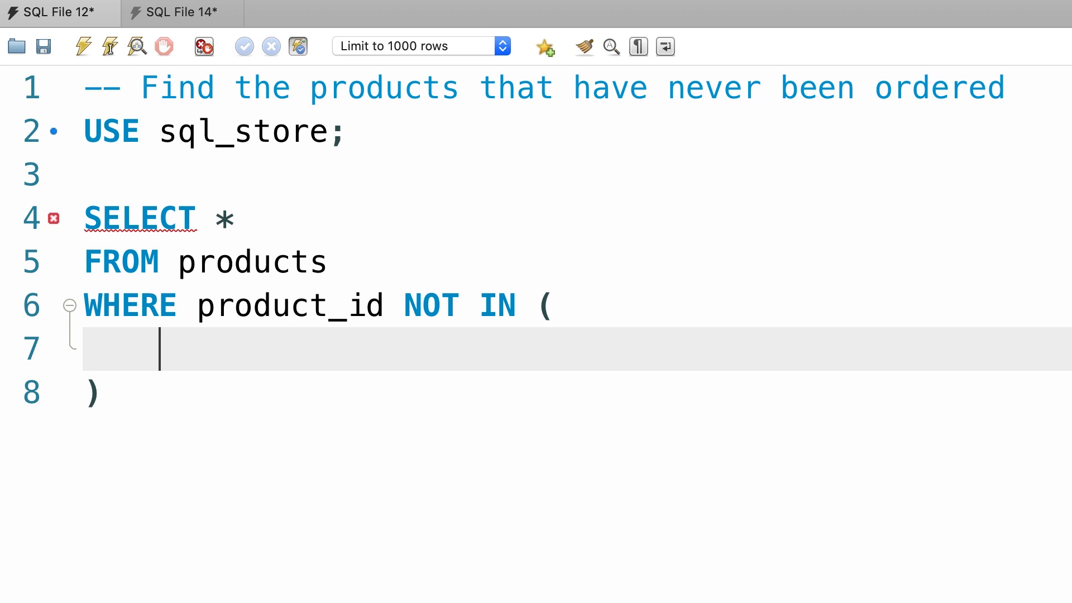
# - Fill the subquery with SELECT product_id FROM order_items
pyautogui.write('SELET product')
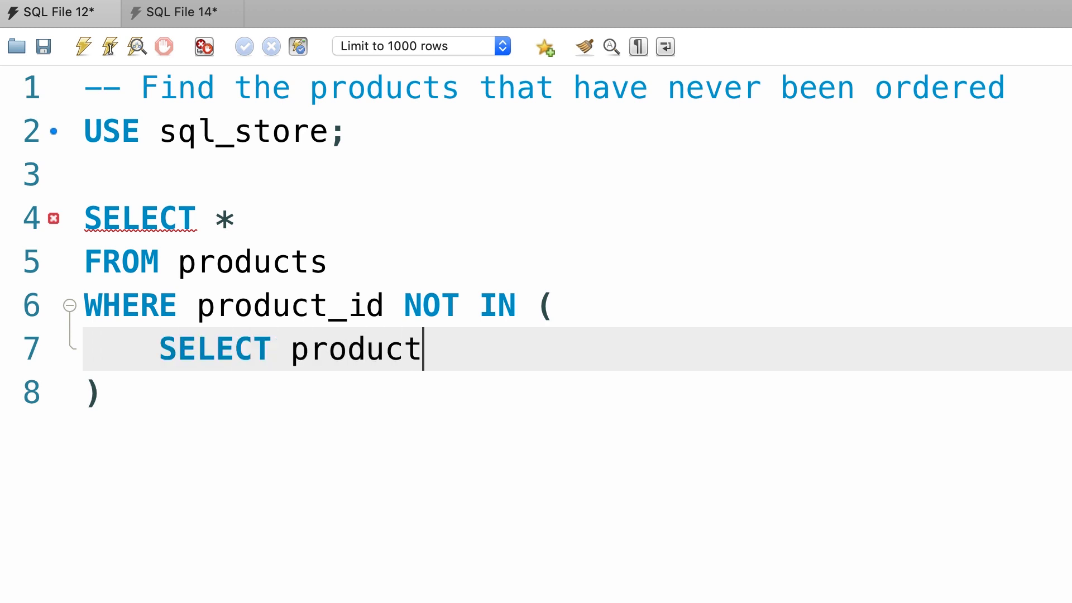
pyautogui.write('_id')
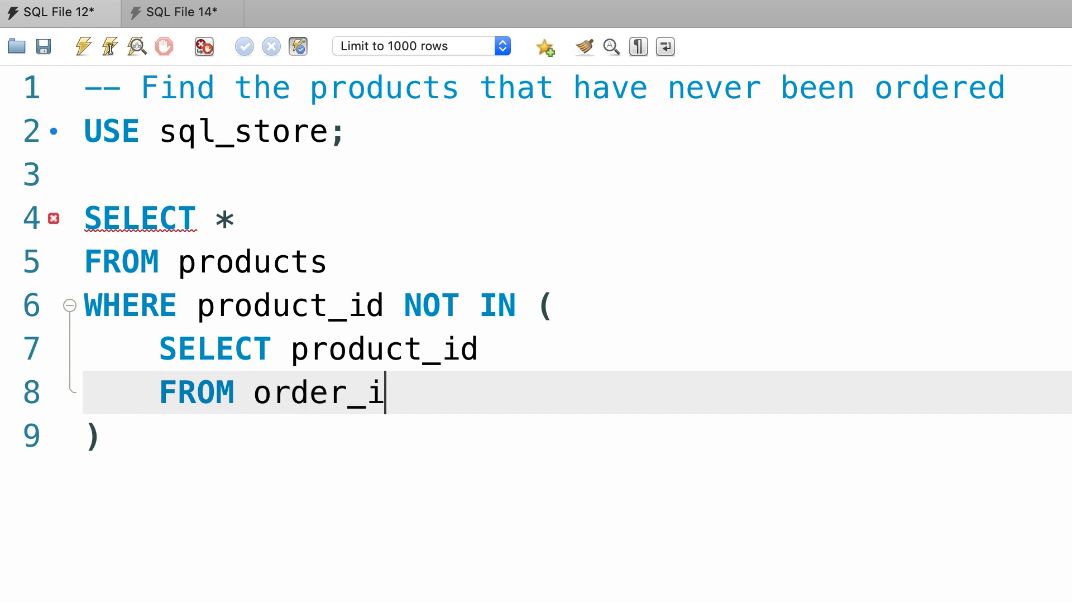
pyautogui.write('tems')
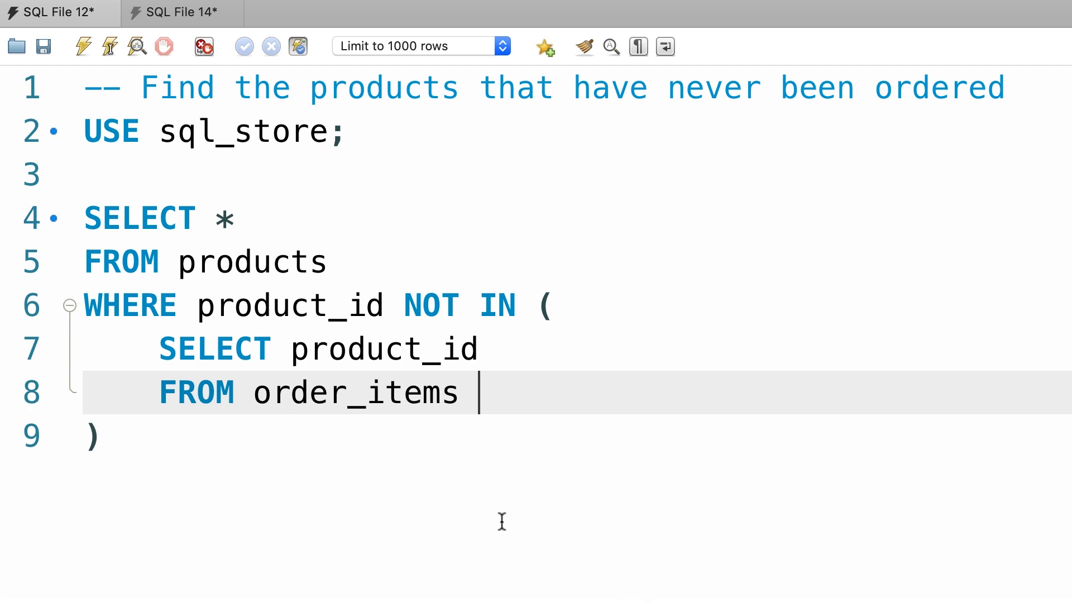
# - Replace 'product_id NOT IN' with NOT EXISTS and alias products as p
pyautogui.click(541, 306)
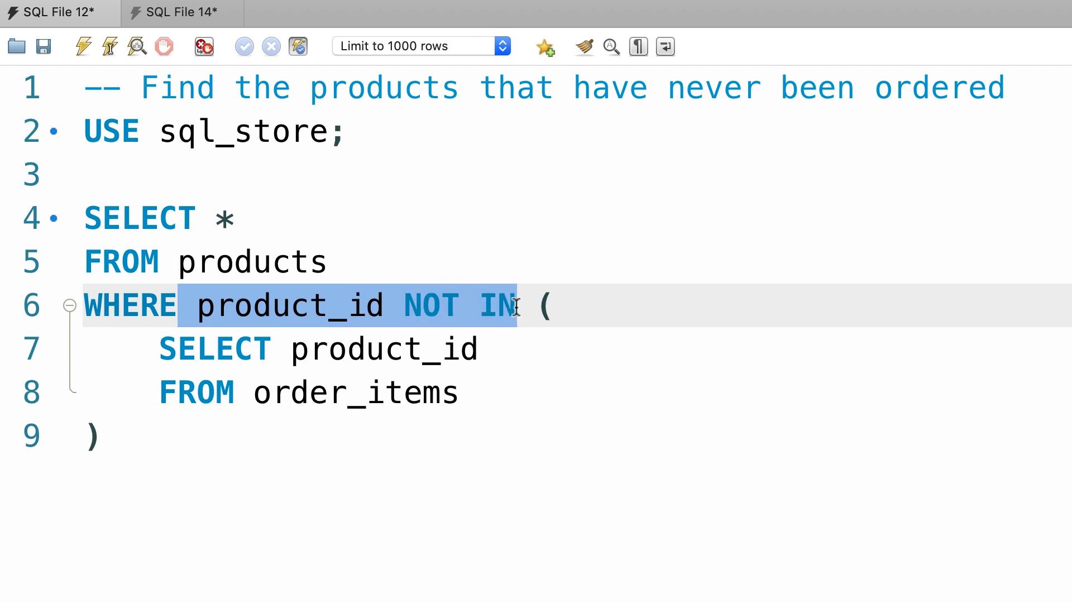
pyautogui.write('NOT EXIS')
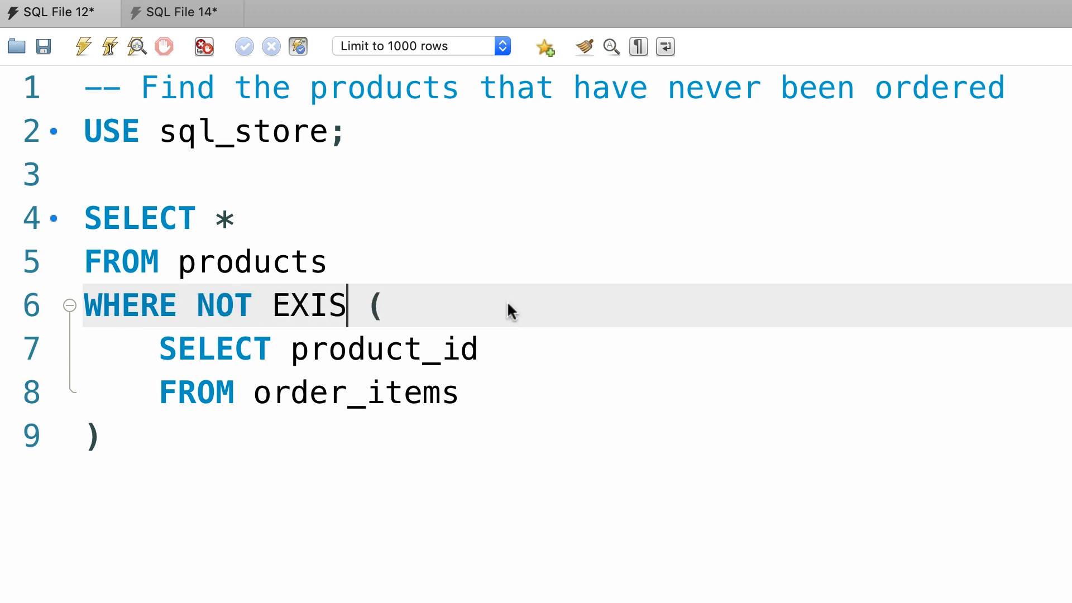
pyautogui.write('TS')
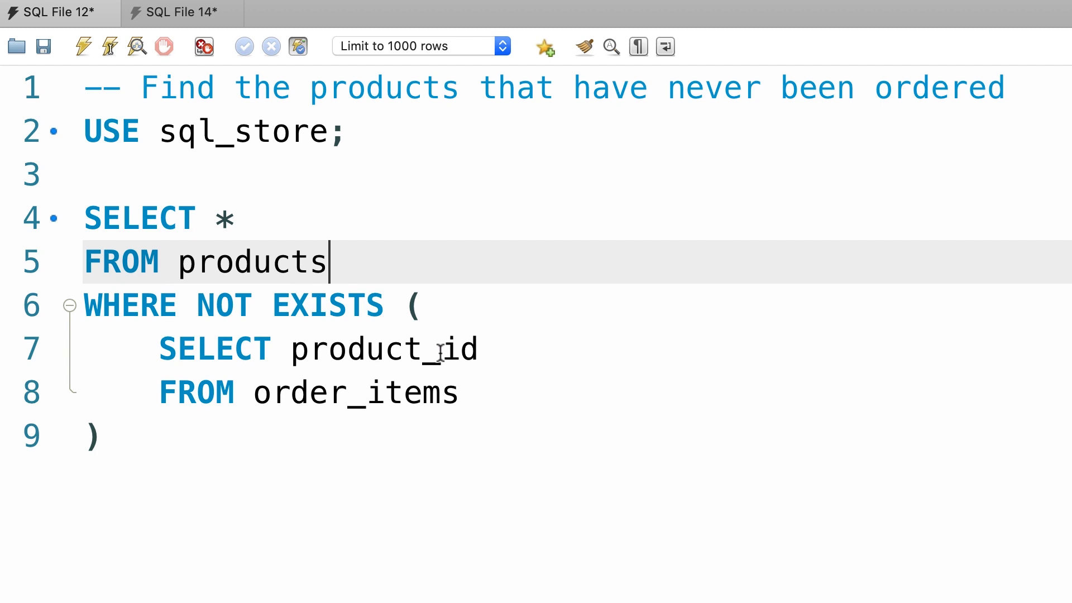
pyautogui.write('p')
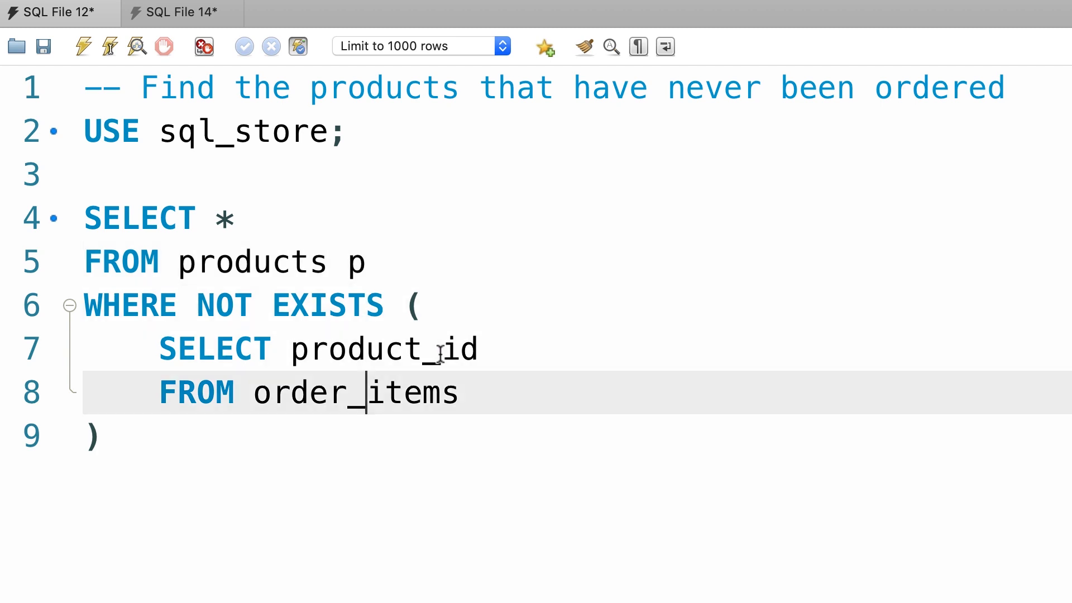
# - Correlate the subquery with WHERE product_id = p.product_id
pyautogui.write('W')
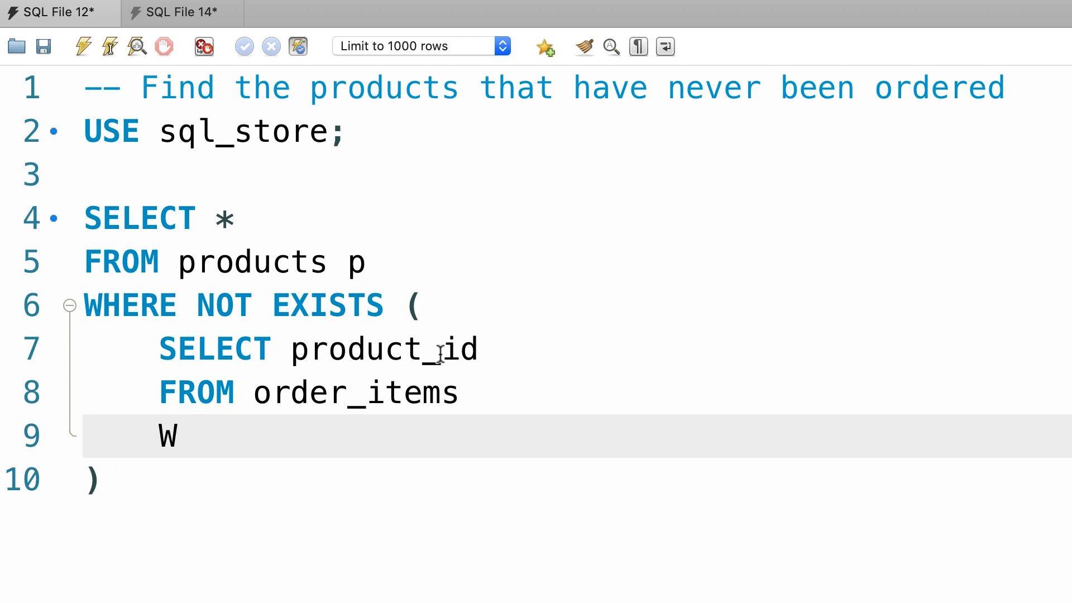
pyautogui.write('HERE product_')
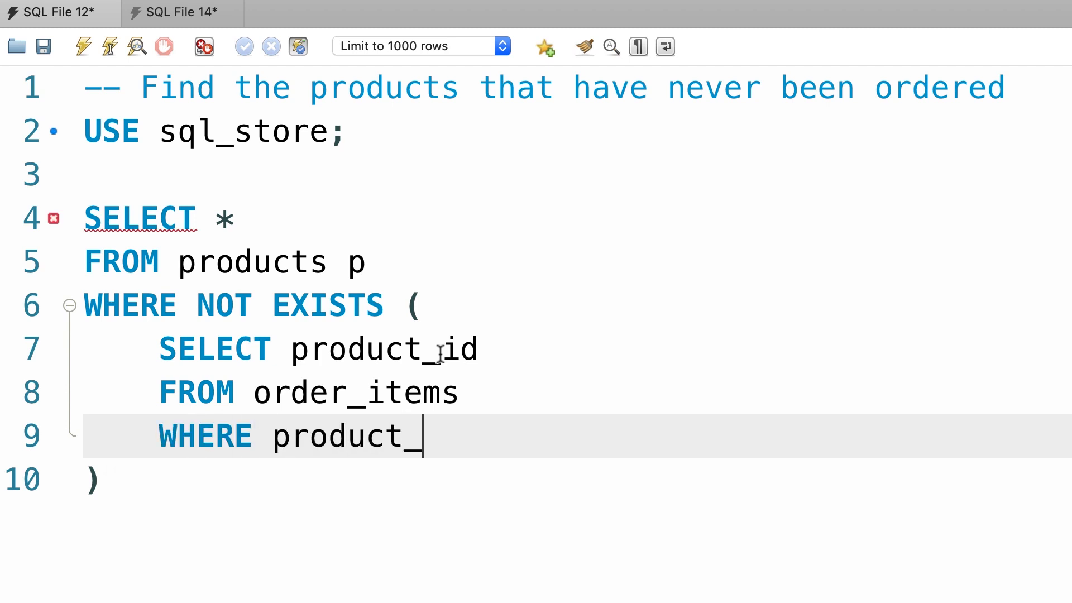
pyautogui.write('id')
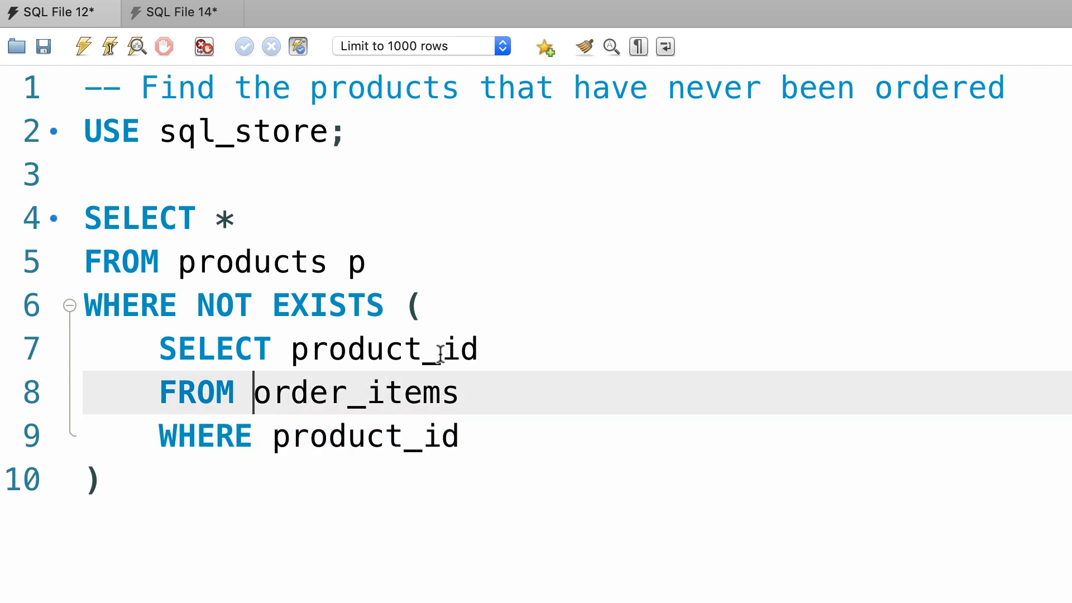
pyautogui.write('=')
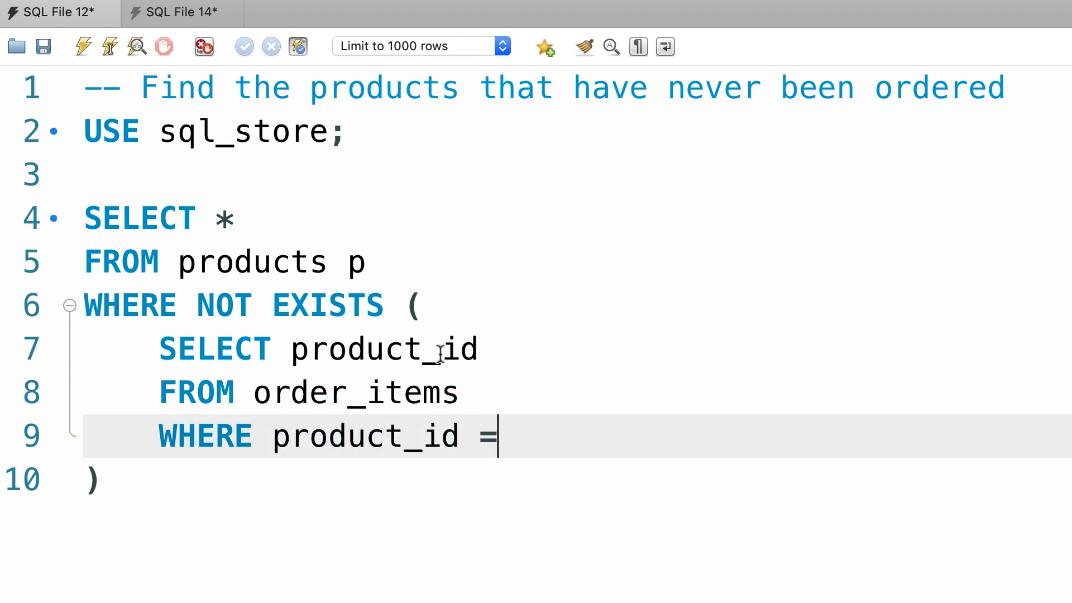
pyautogui.write('p.pro')
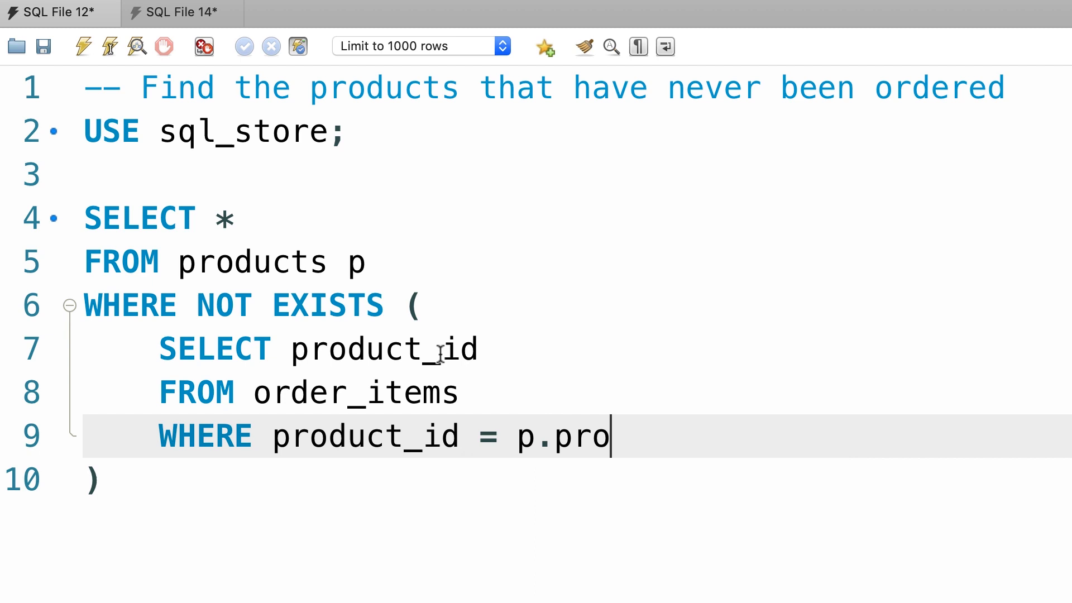
pyautogui.write('duct_id')
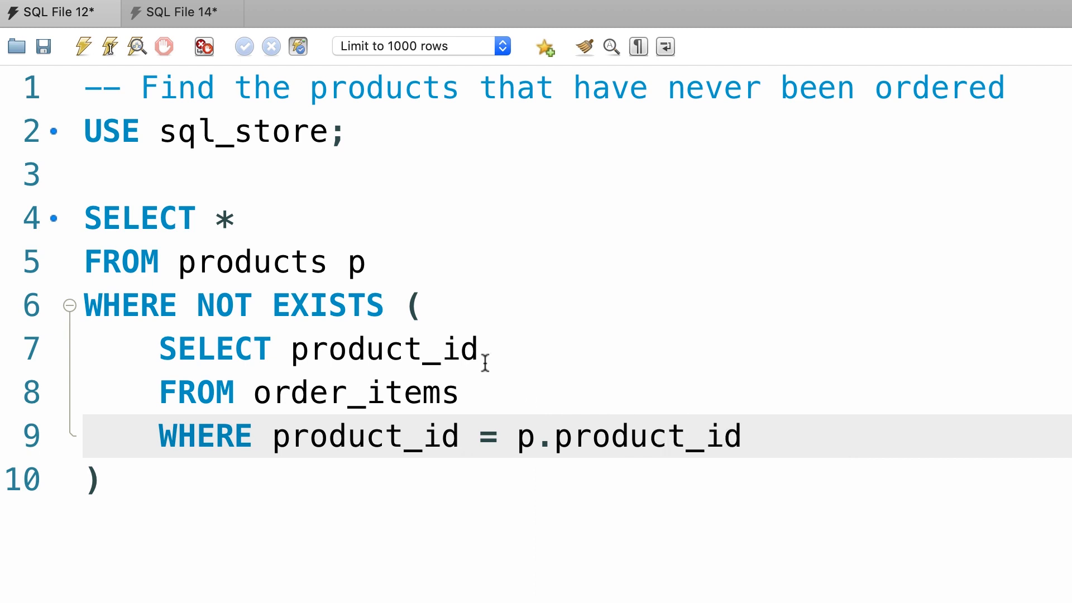
pyautogui.moveTo(347, 383)
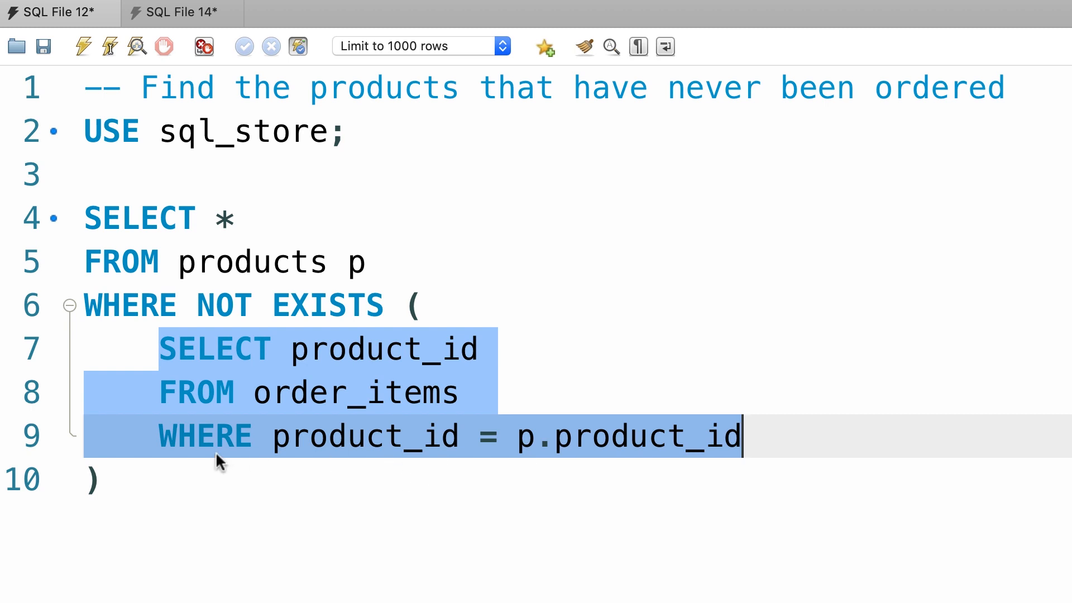
pyautogui.moveTo(303, 282)
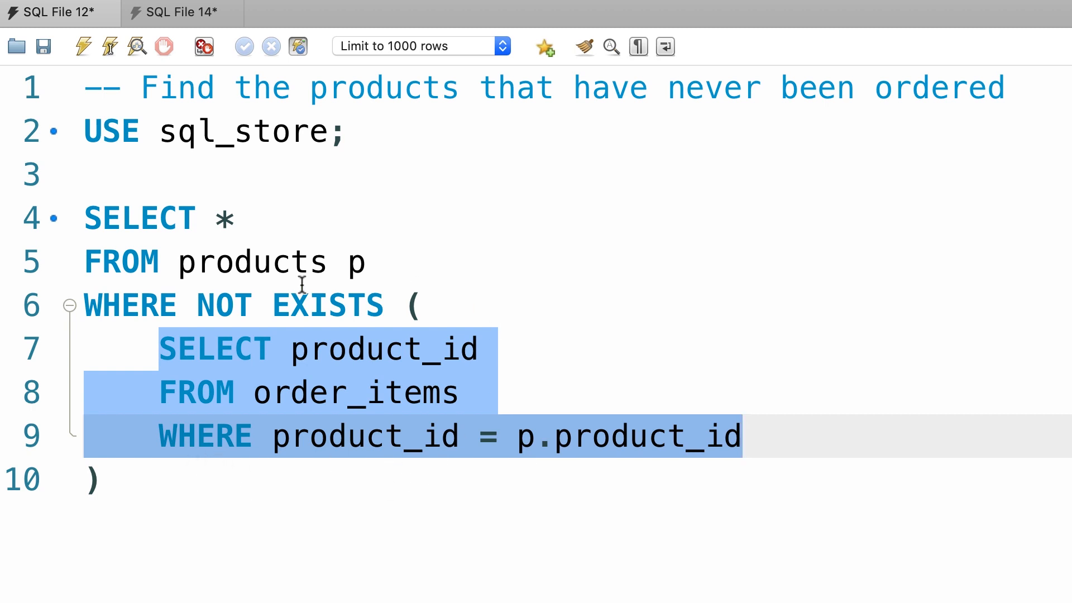
pyautogui.doubleClick(223, 305)
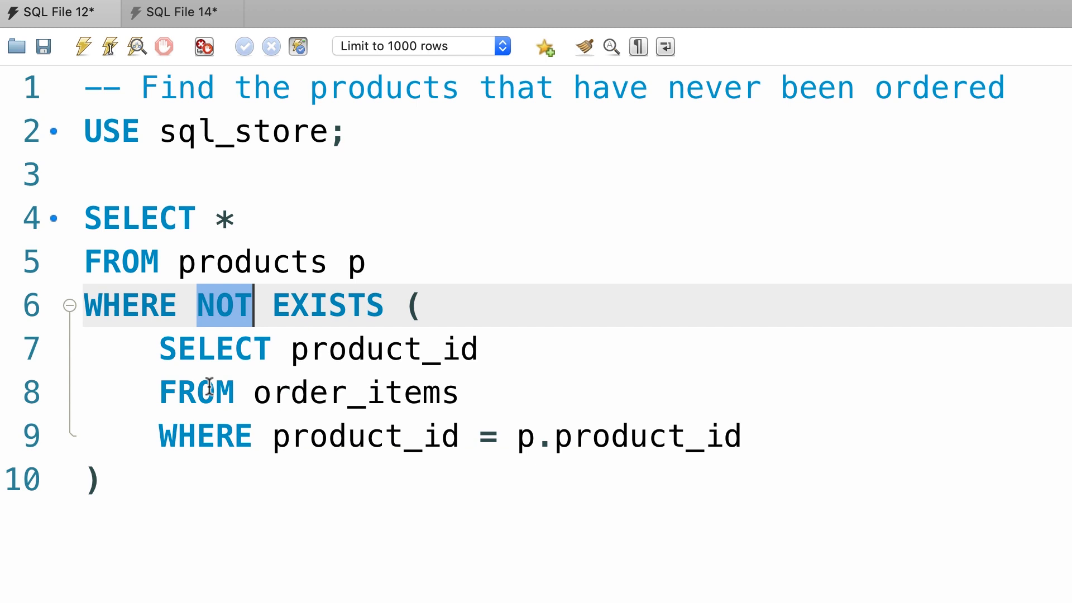